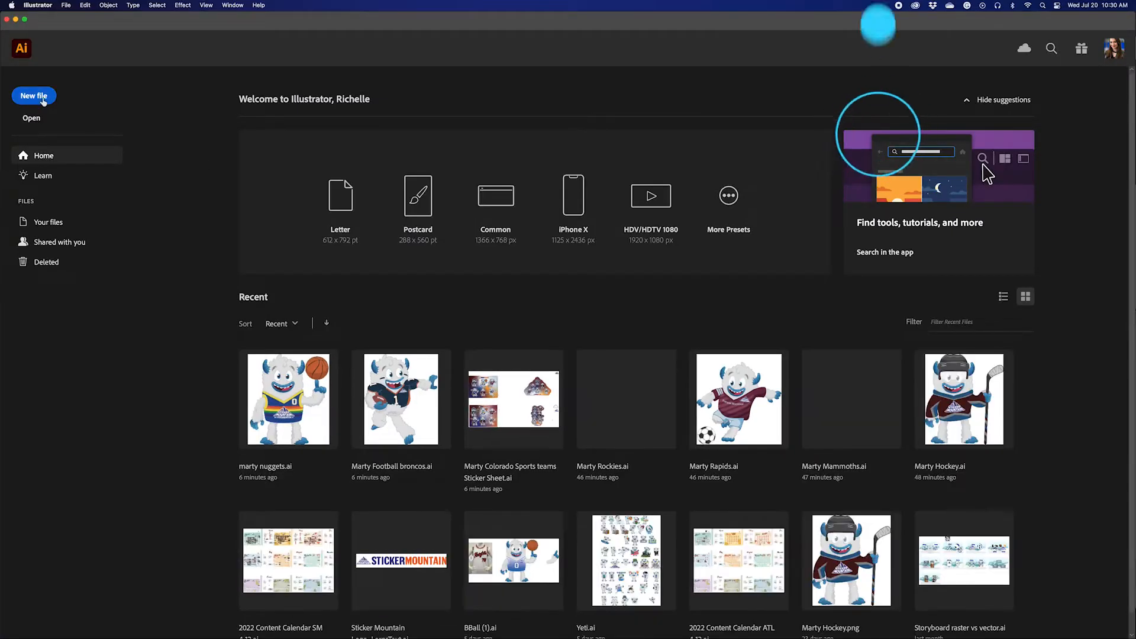
Step: Create a new Letter 11 × 8.5 in landscape CMYK document at 300 ppi
click(33, 95)
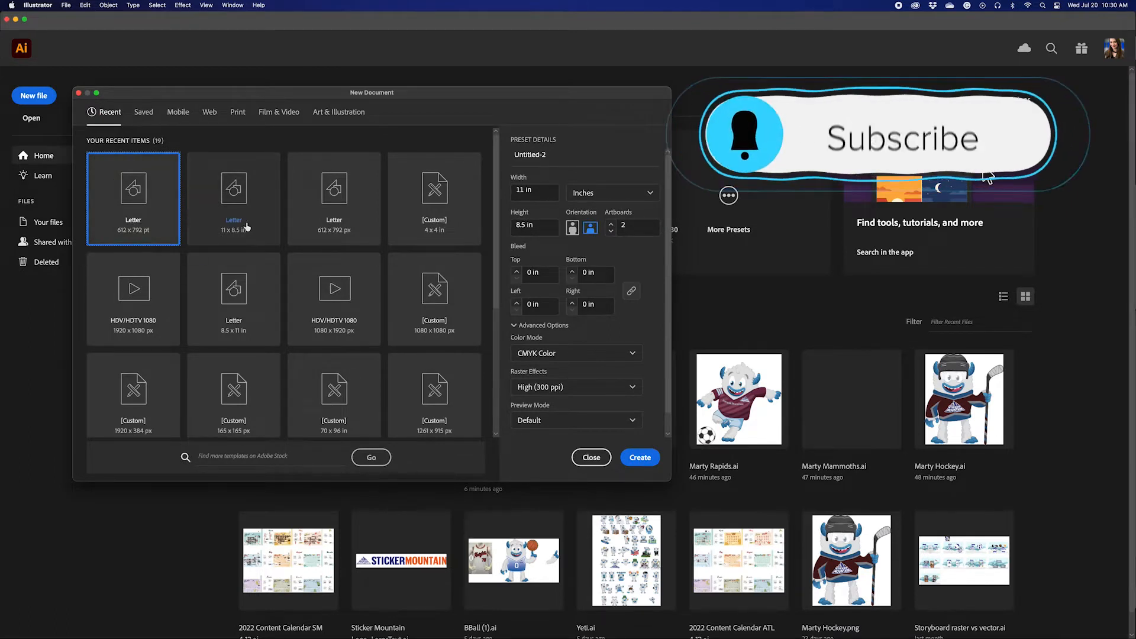
mouse_move(233, 202)
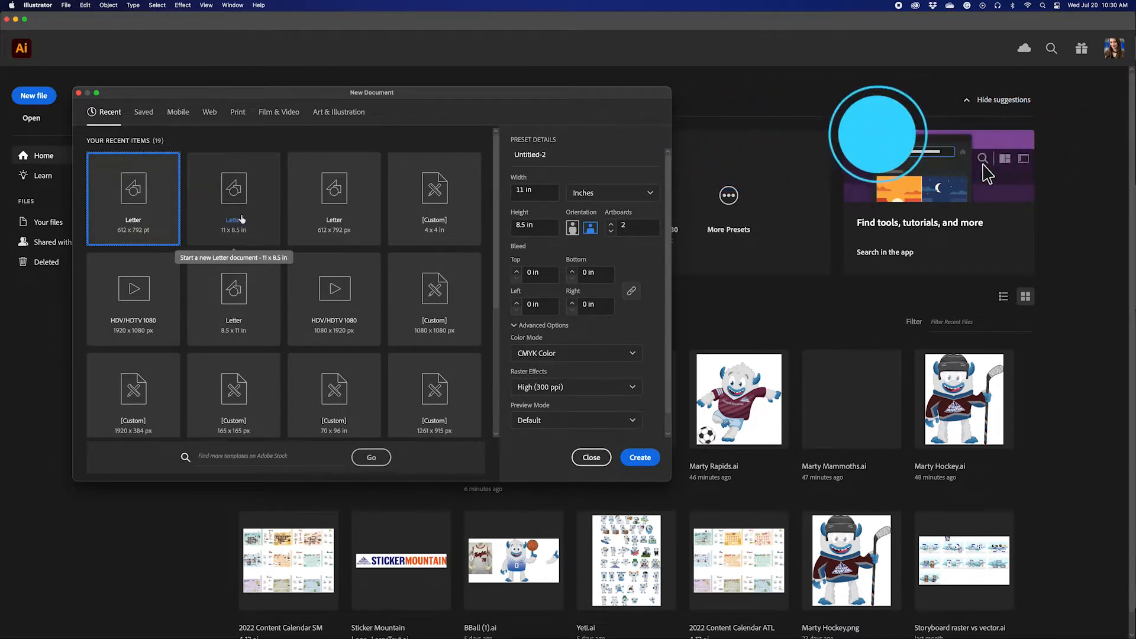
click(234, 189)
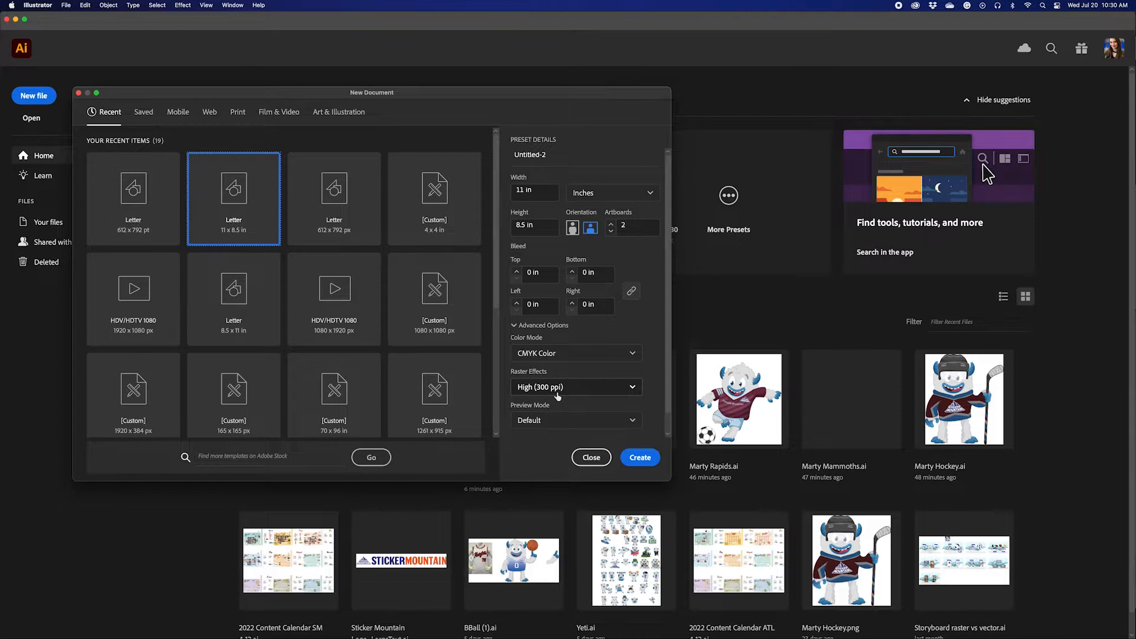
click(638, 457)
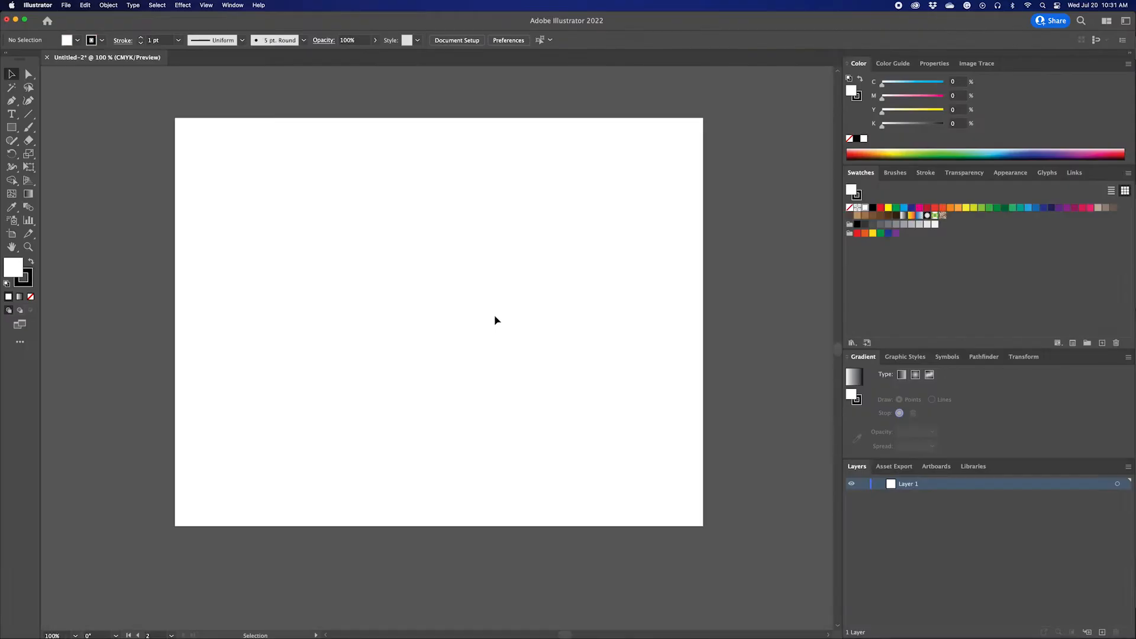
mouse_move(771, 172)
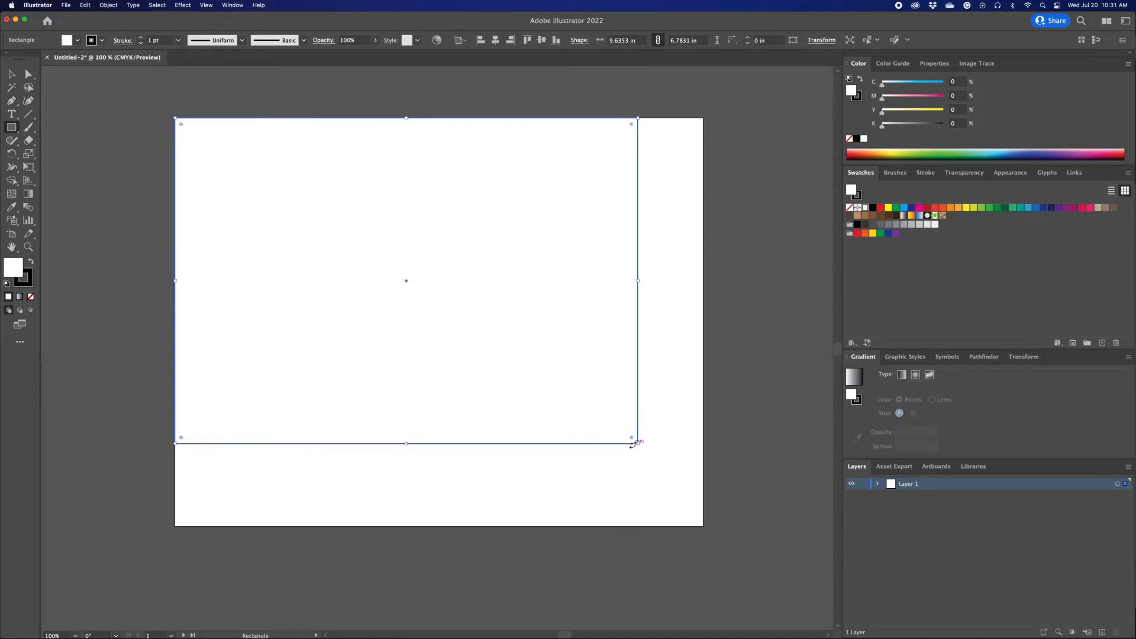
Step: Draw an 11 × 8.5 in rectangle over the page and enlarge the artboard around it
drag(632, 441, 703, 527)
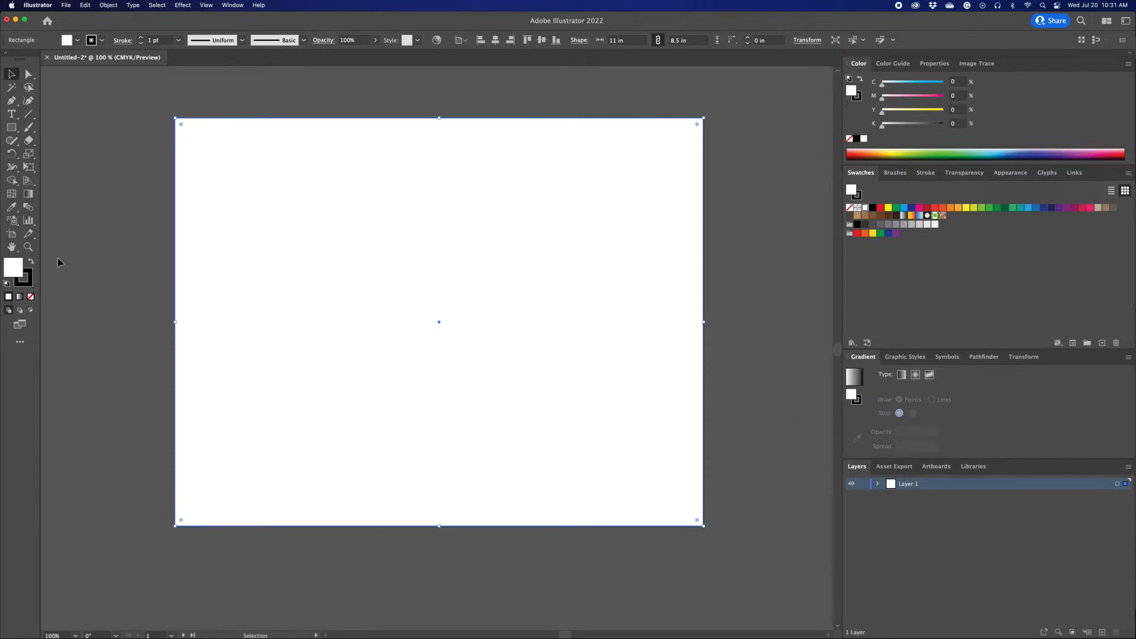
key(shift+o)
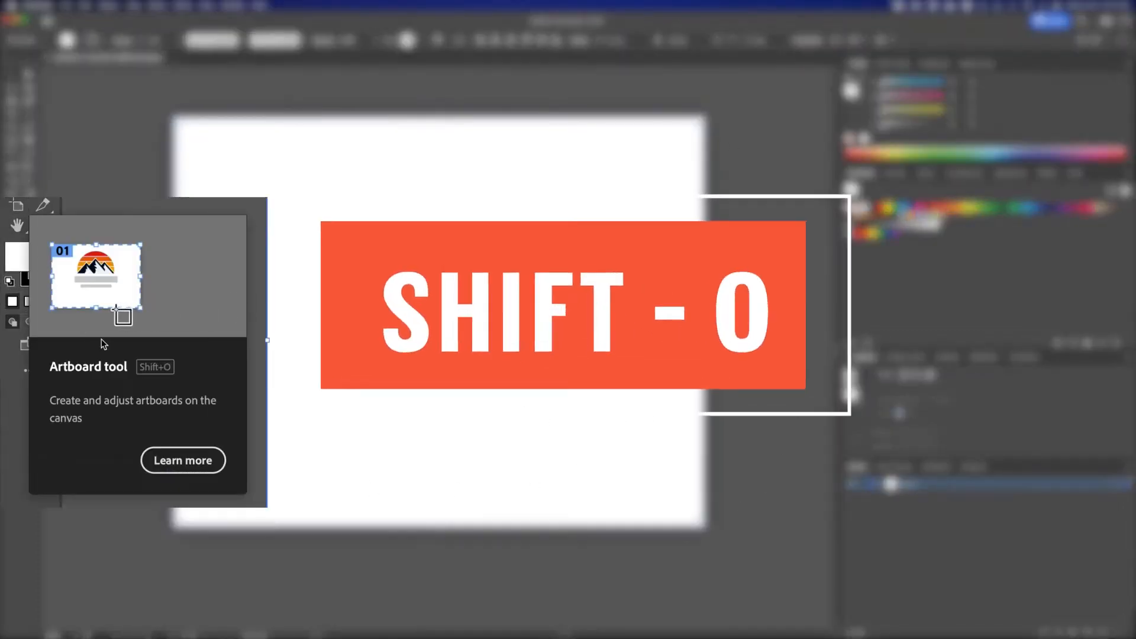
key(shift+o)
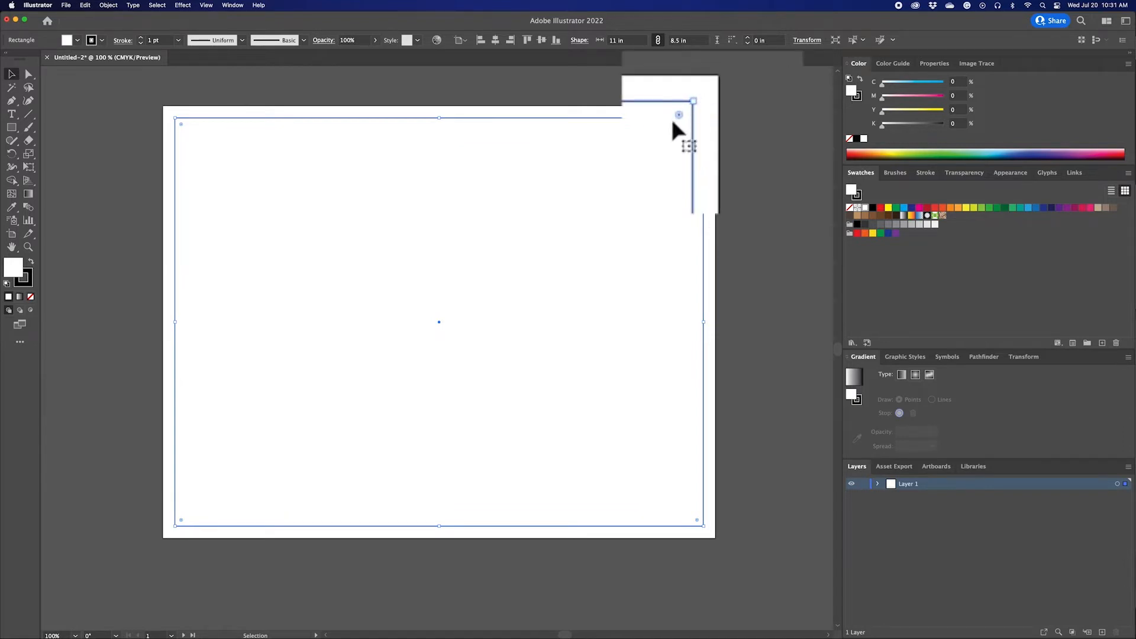
Step: Give the page rectangle 0.125 in corner radius, no fill and a CMYK Red stroke
click(1024, 356)
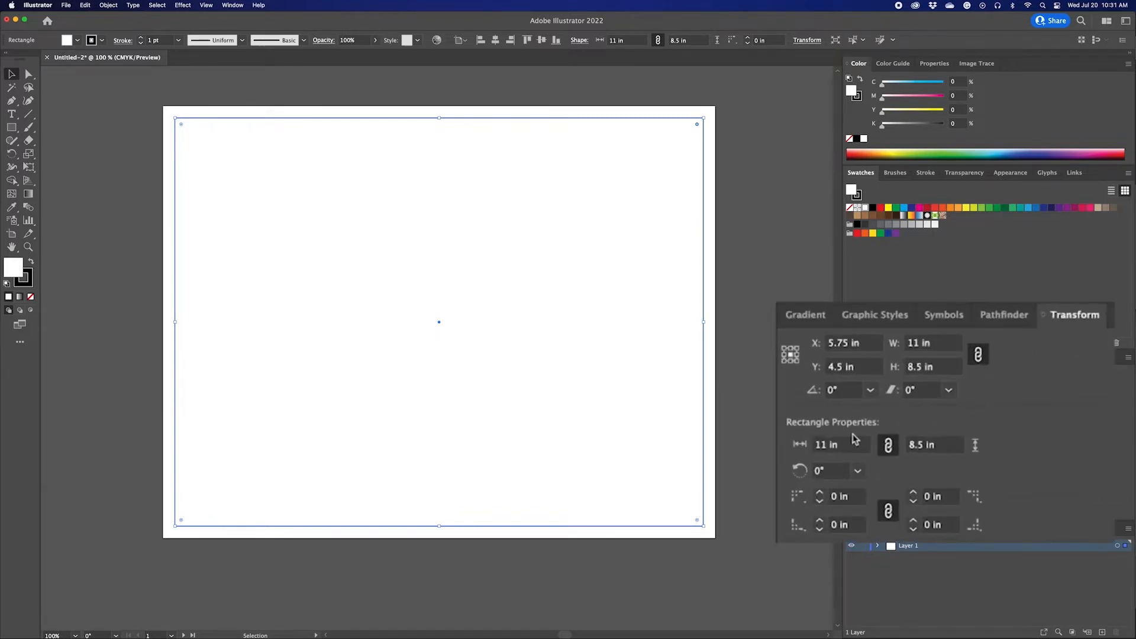
click(844, 496)
text(0.125)
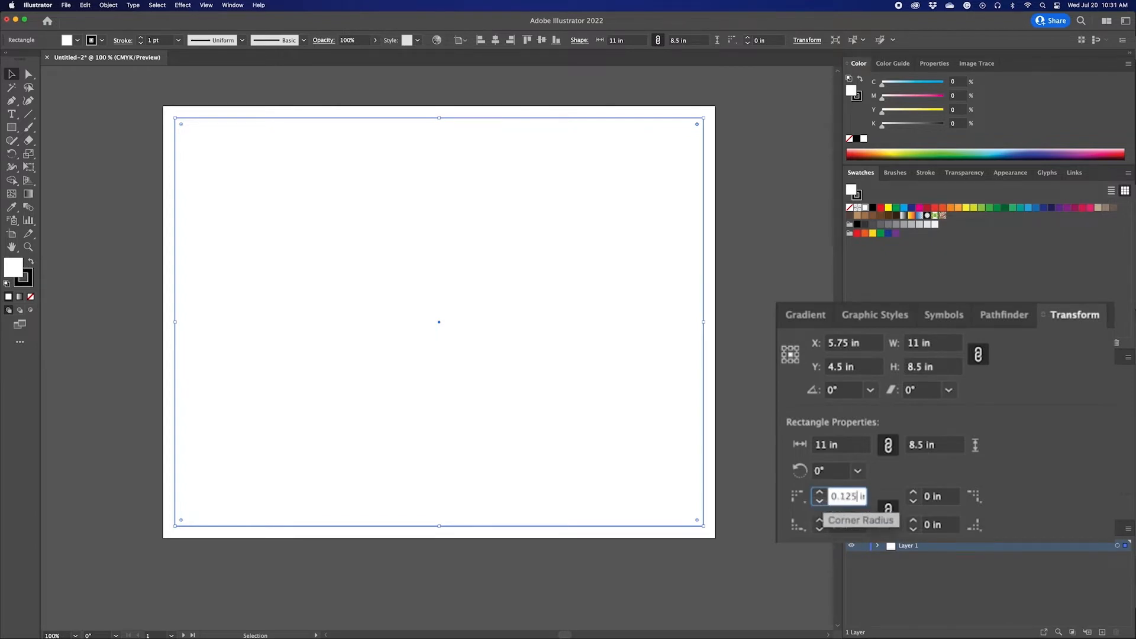
click(707, 286)
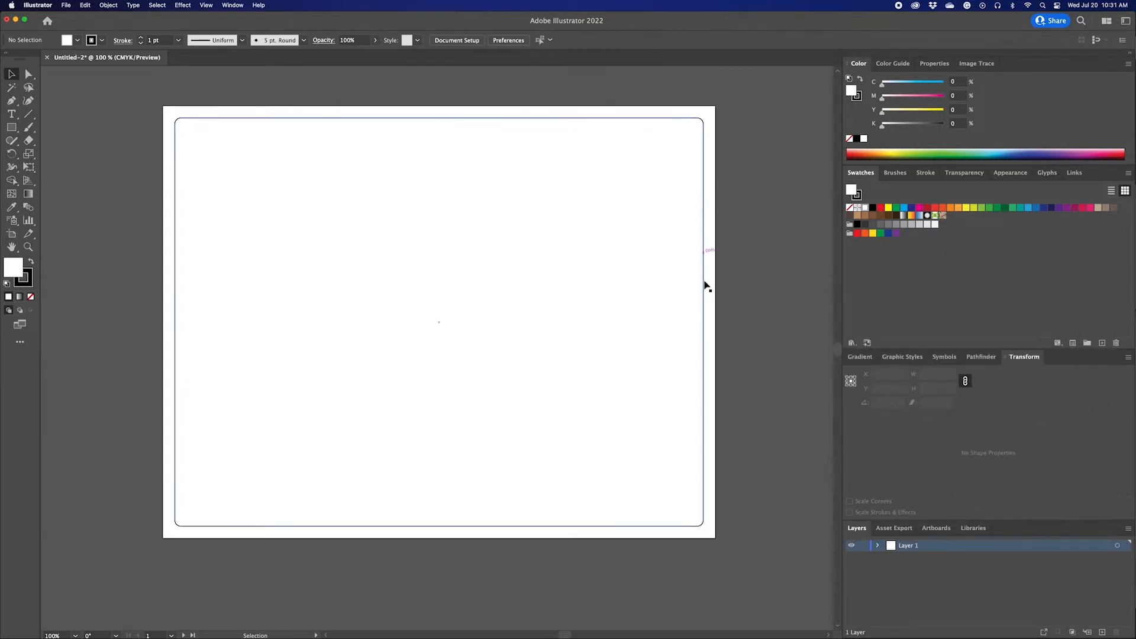
mouse_move(700, 310)
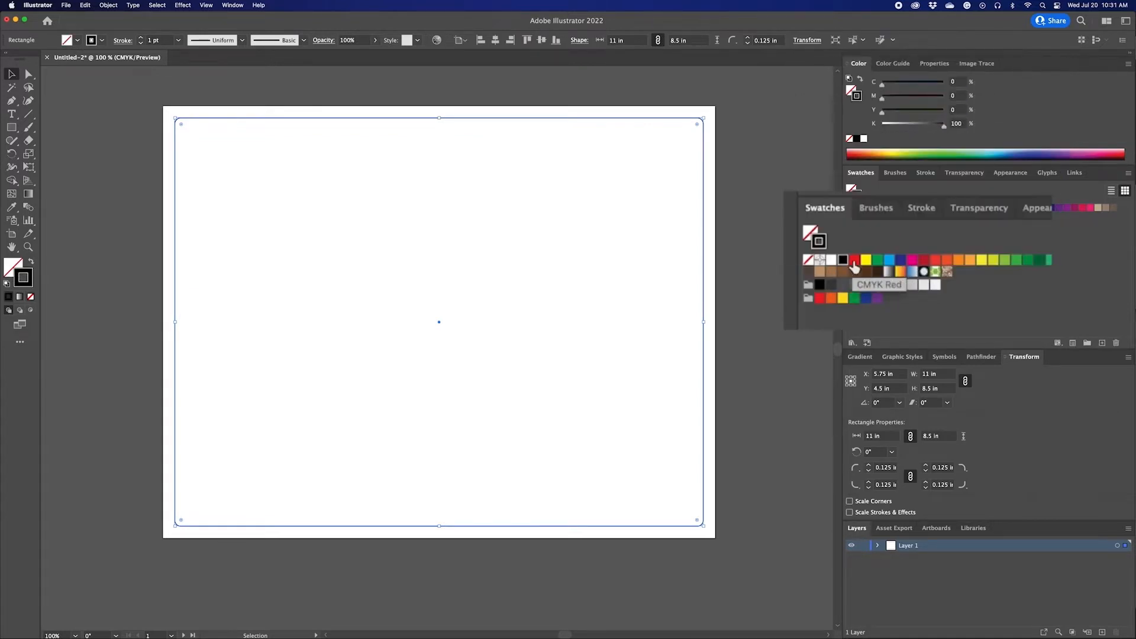
click(853, 259)
text(background)
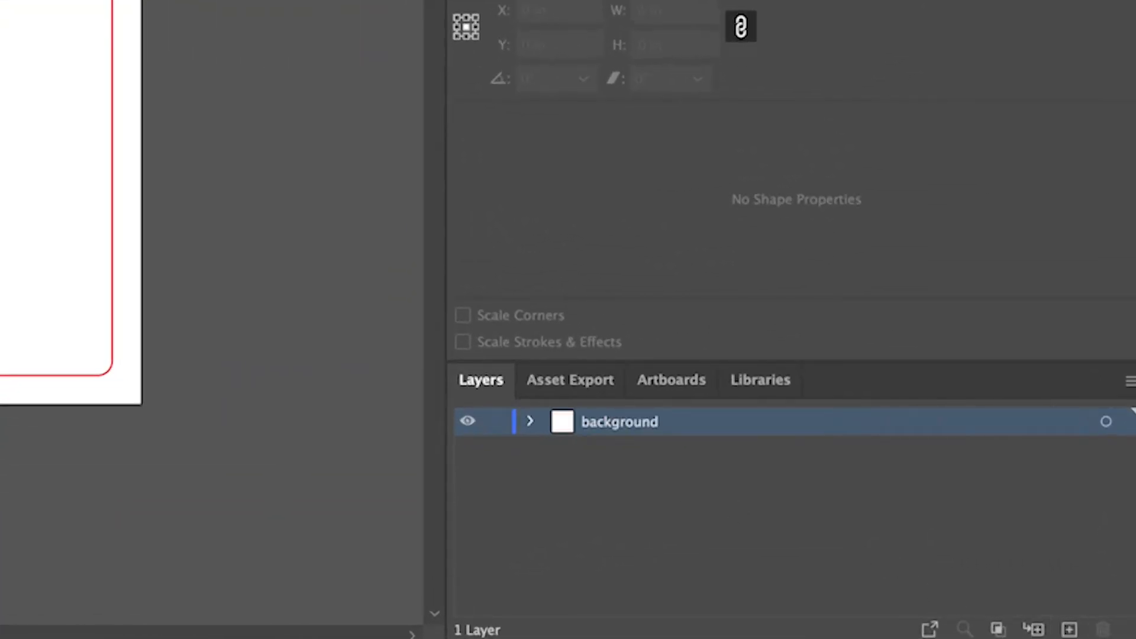
Step: Add layers named sticker and dieline above background and select dieline for pasting
click(1068, 629)
text(stick)
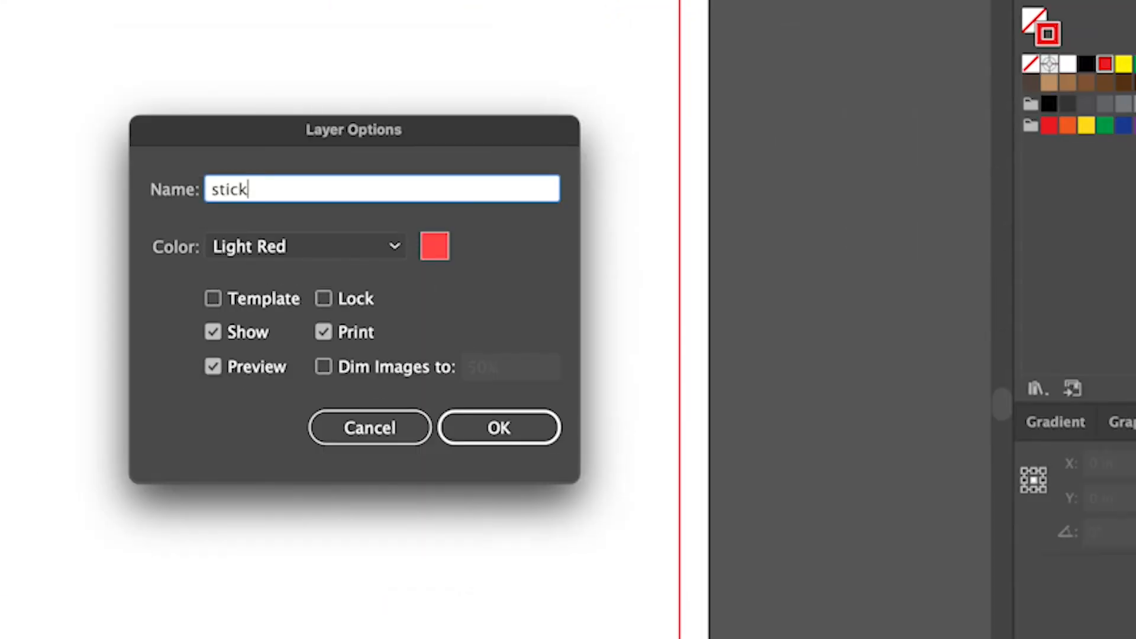
click(499, 427)
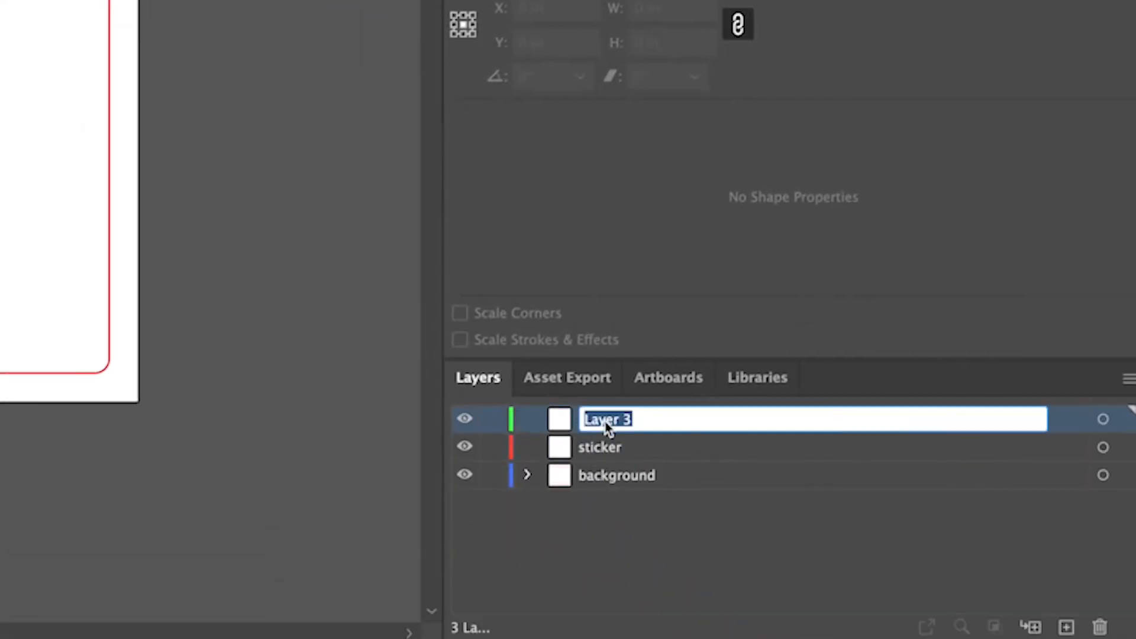
text(dieline)
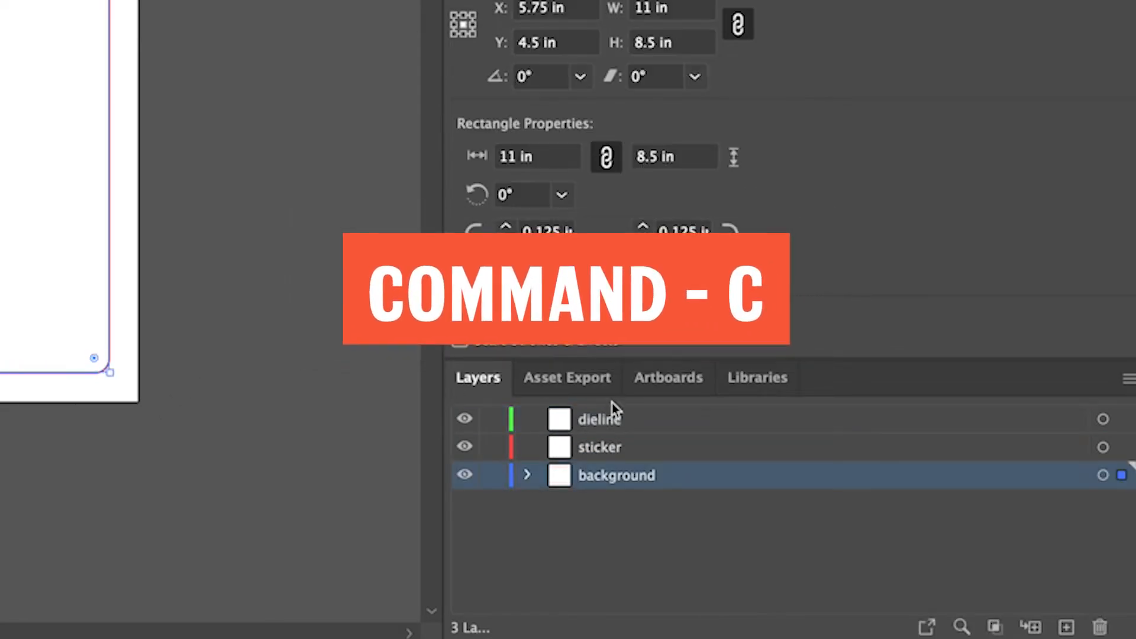
click(599, 419)
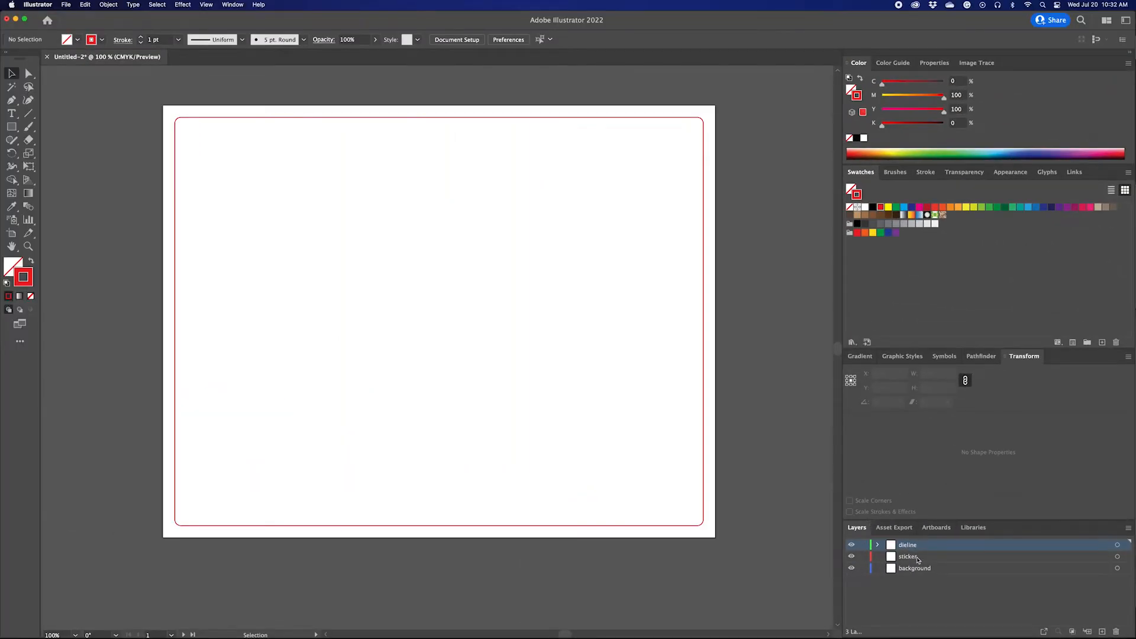
Step: Make the sticker layer active for placing the six Marty mascots
click(908, 557)
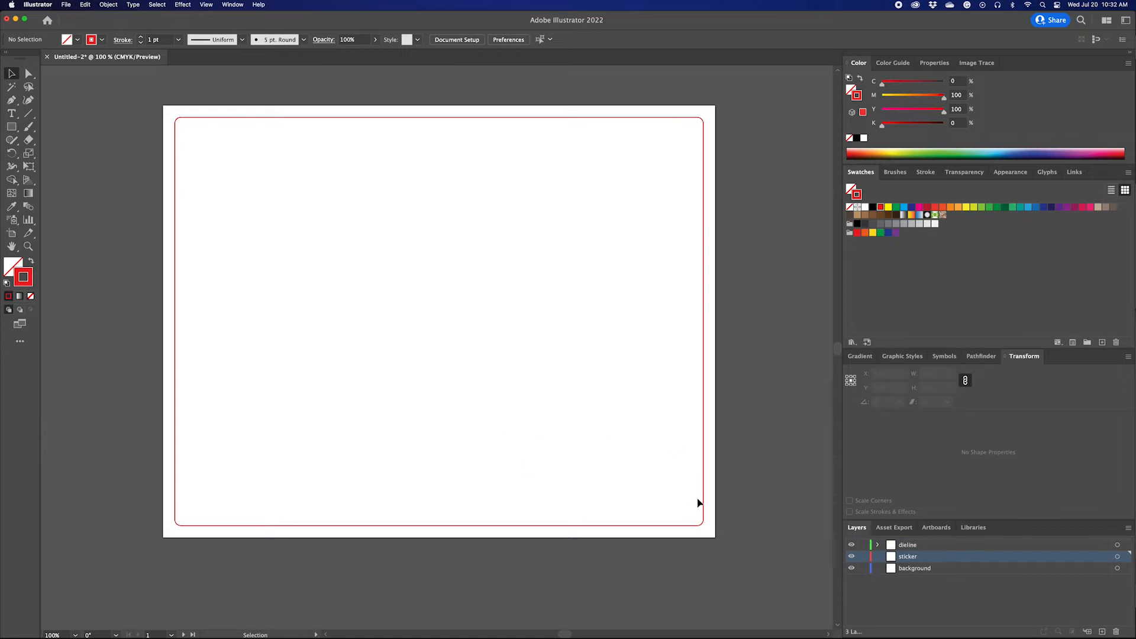
mouse_move(706, 567)
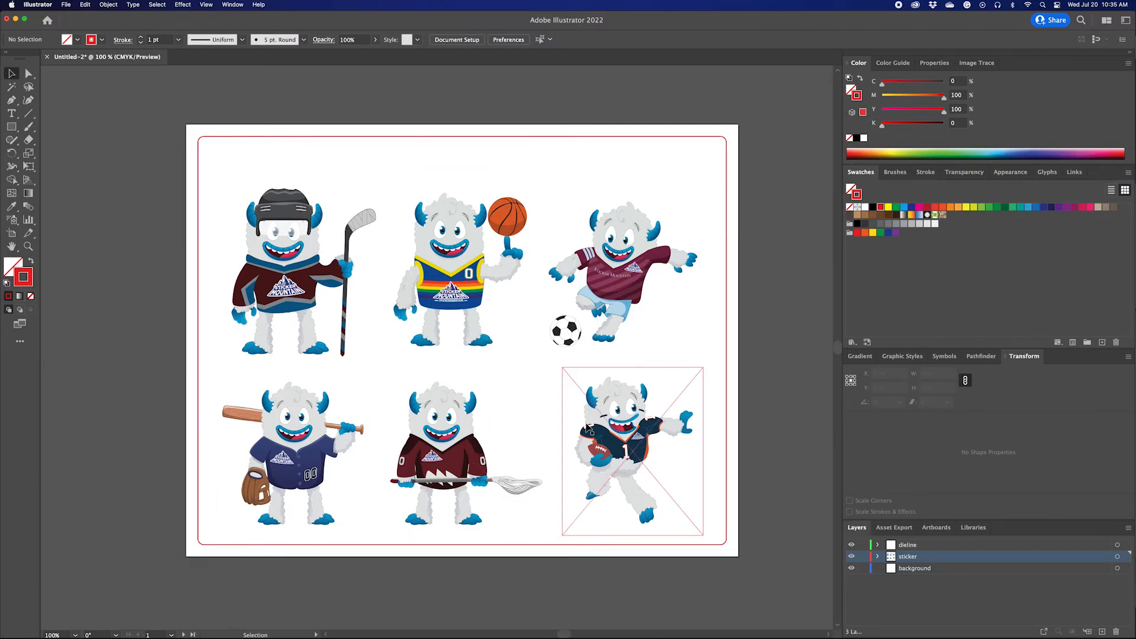
Step: Select the hockey Marty image and copy it for reuse
click(304, 272)
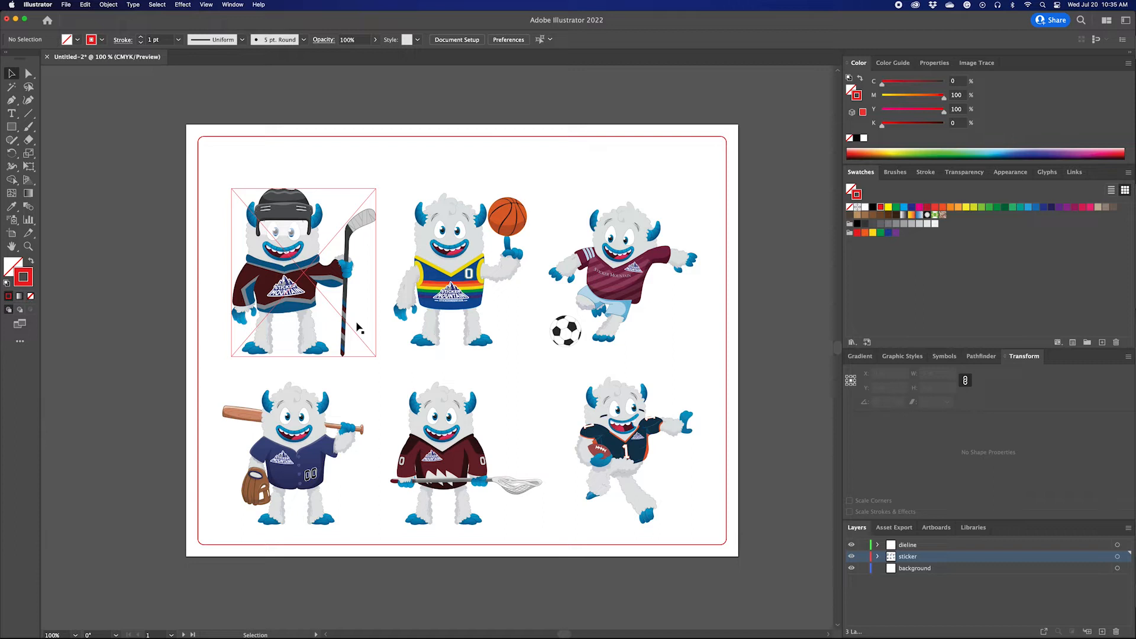
mouse_move(302, 308)
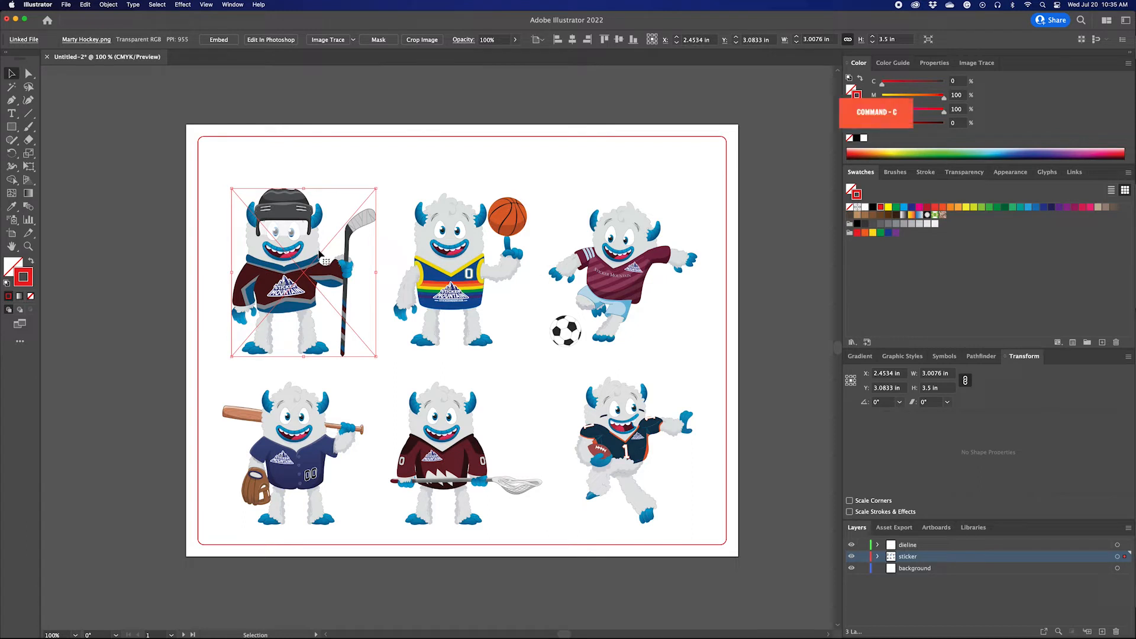
key(cmd+f)
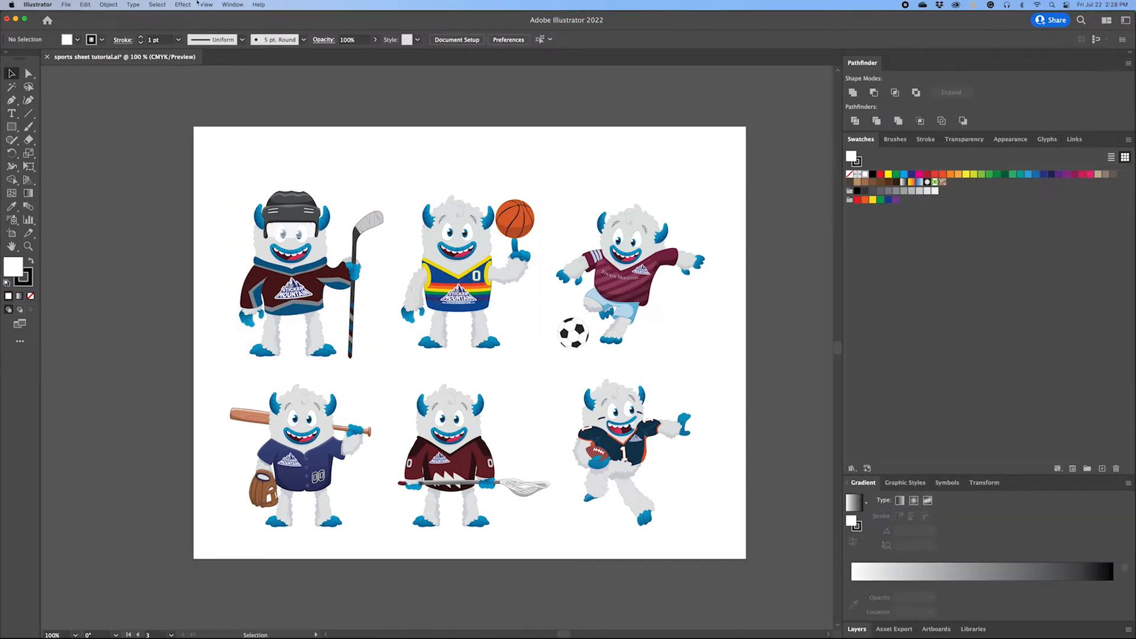
Step: Image Trace hockey Marty with the Low Color preset, expand it and isolate the vector group
click(233, 5)
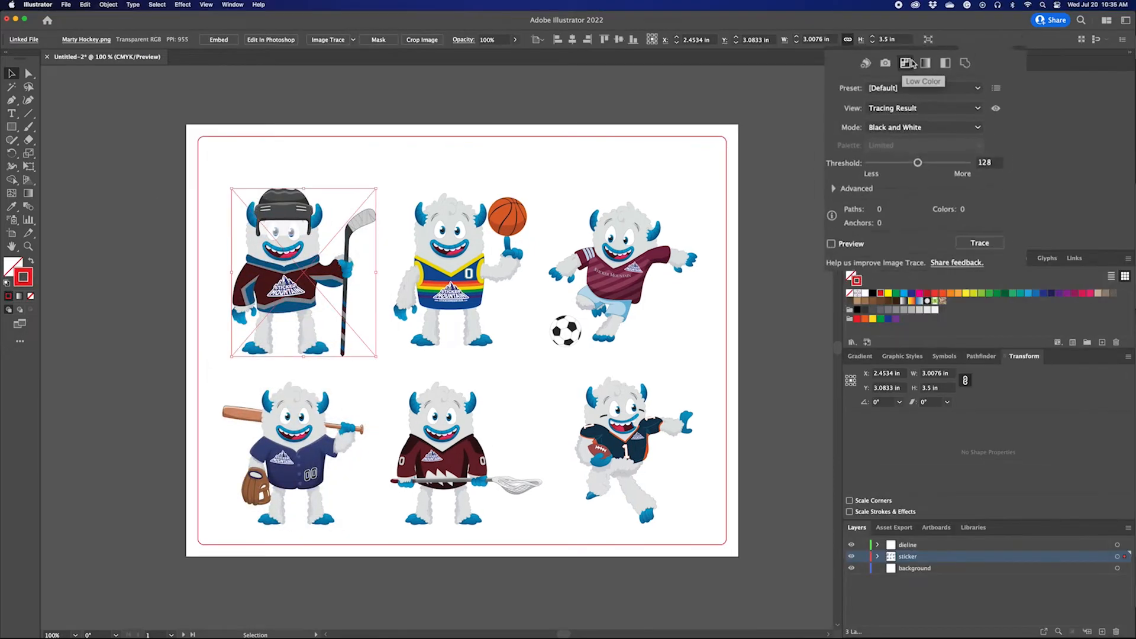
click(909, 82)
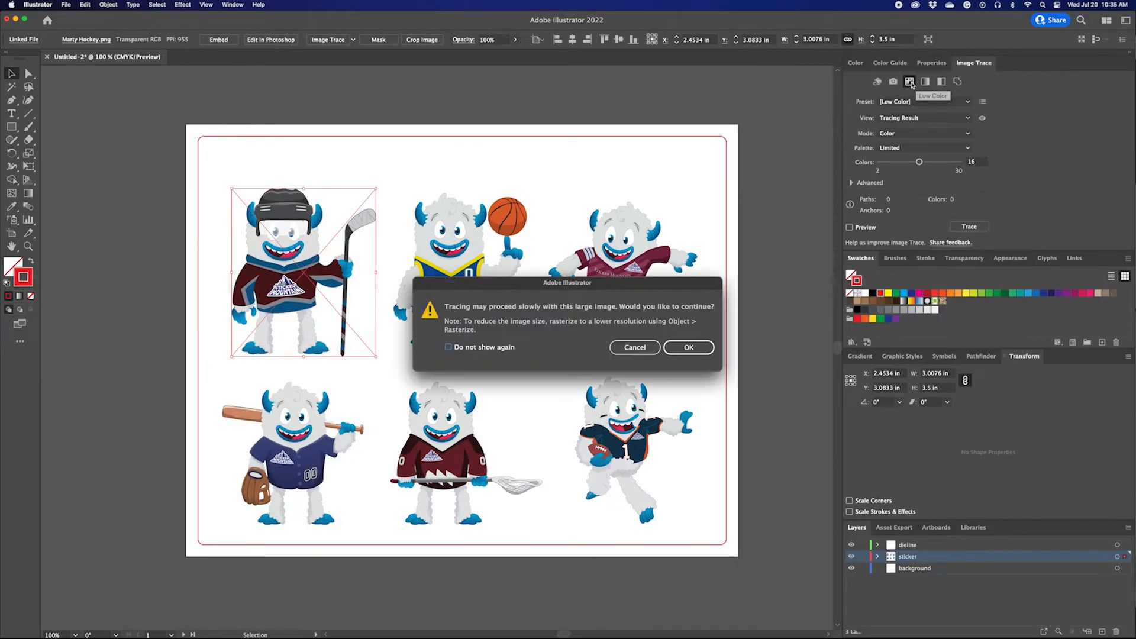
click(687, 346)
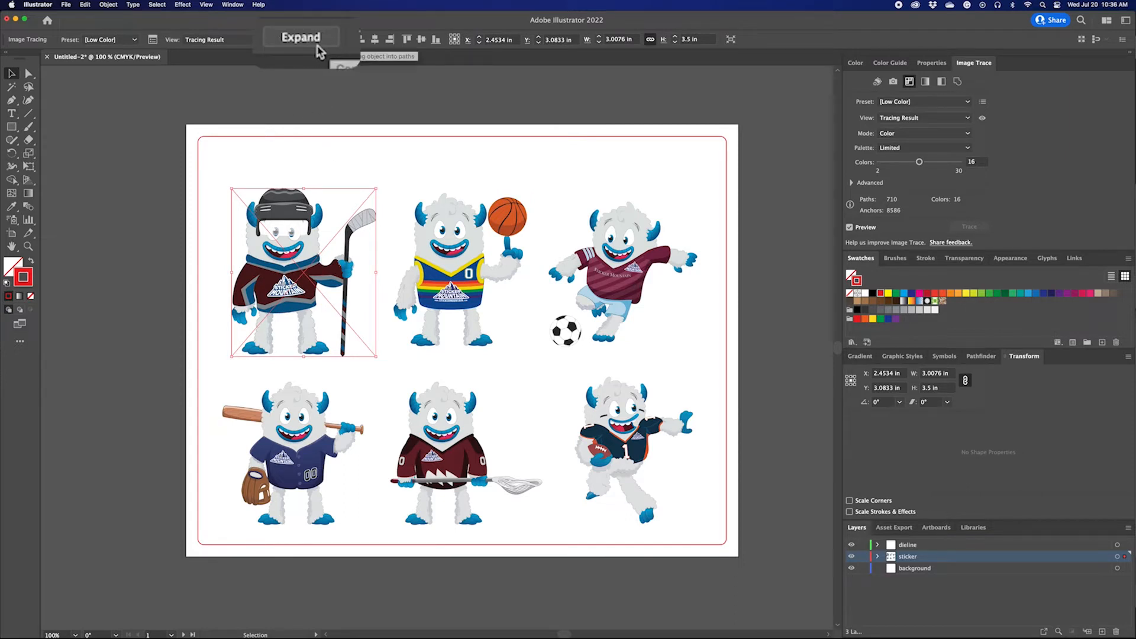
click(301, 37)
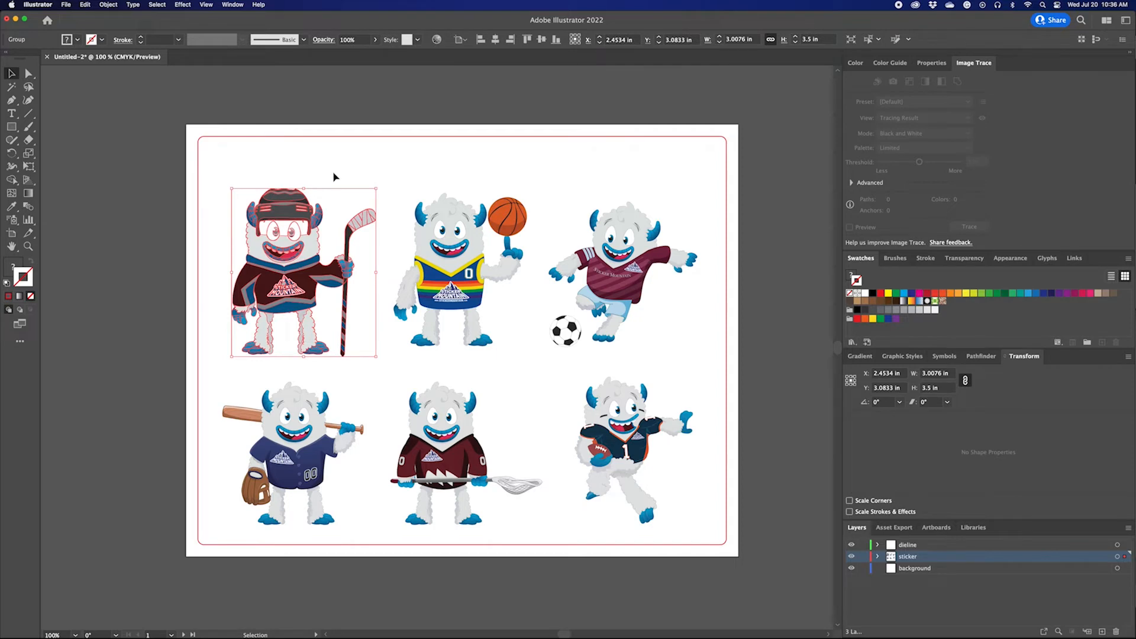
double_click(303, 273)
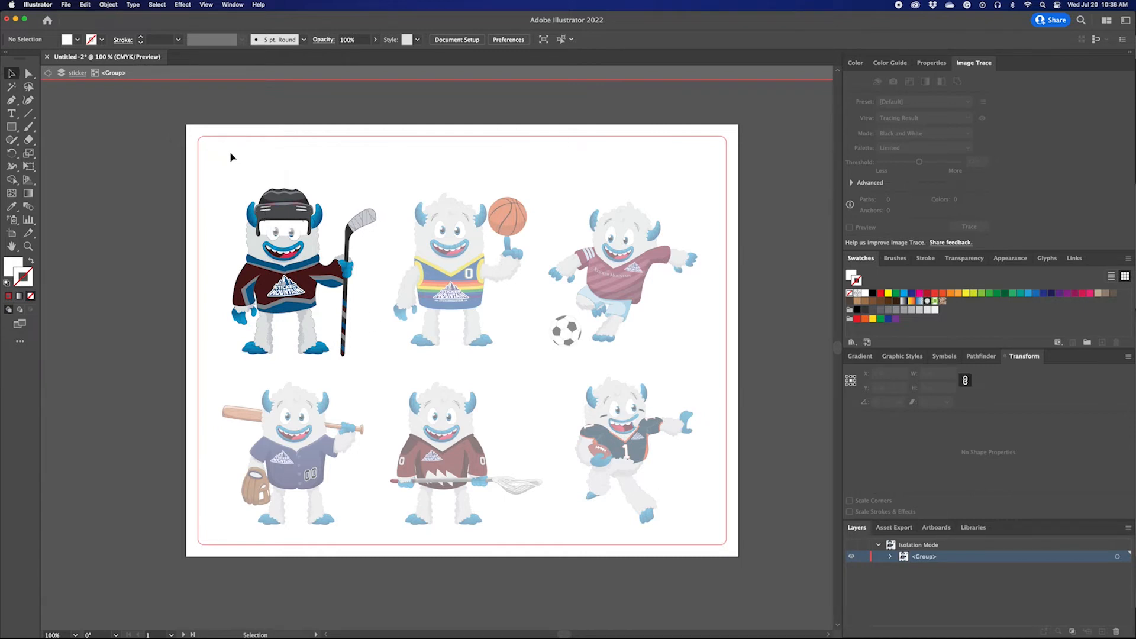
Step: Unite the hockey mascot's traced pieces into one solid blue silhouette via Pathfinder
click(303, 273)
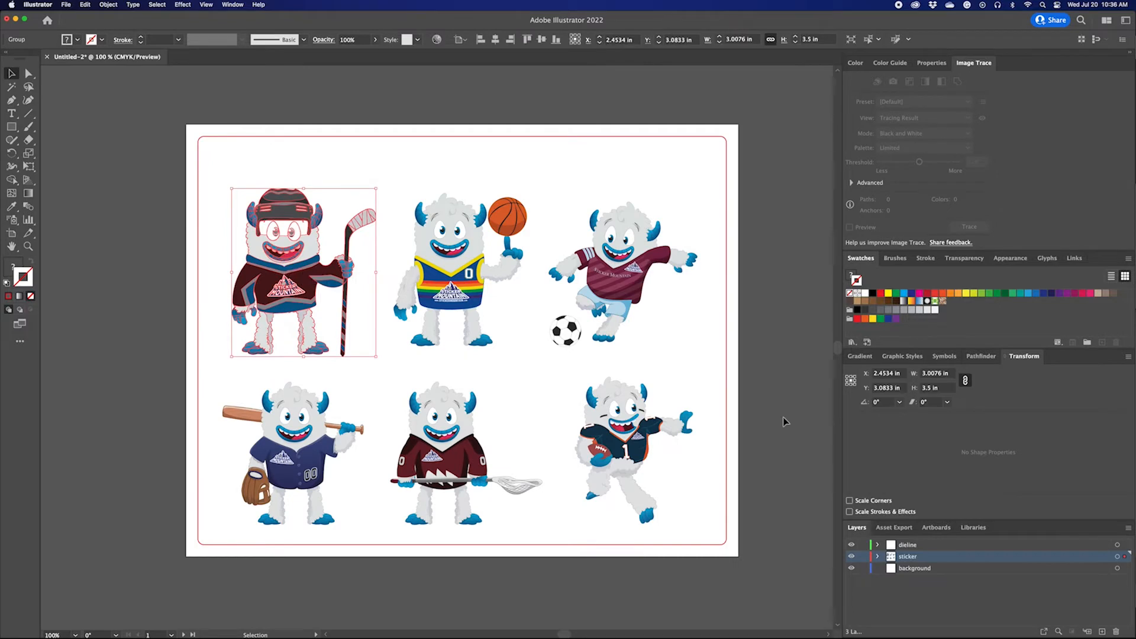
click(981, 331)
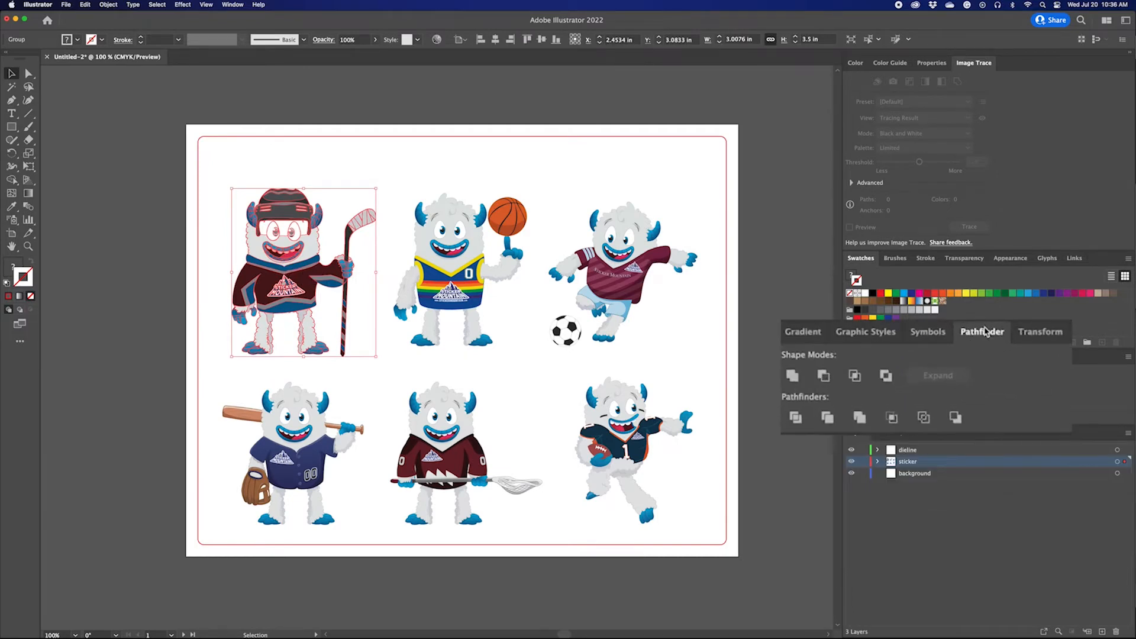
mouse_move(791, 376)
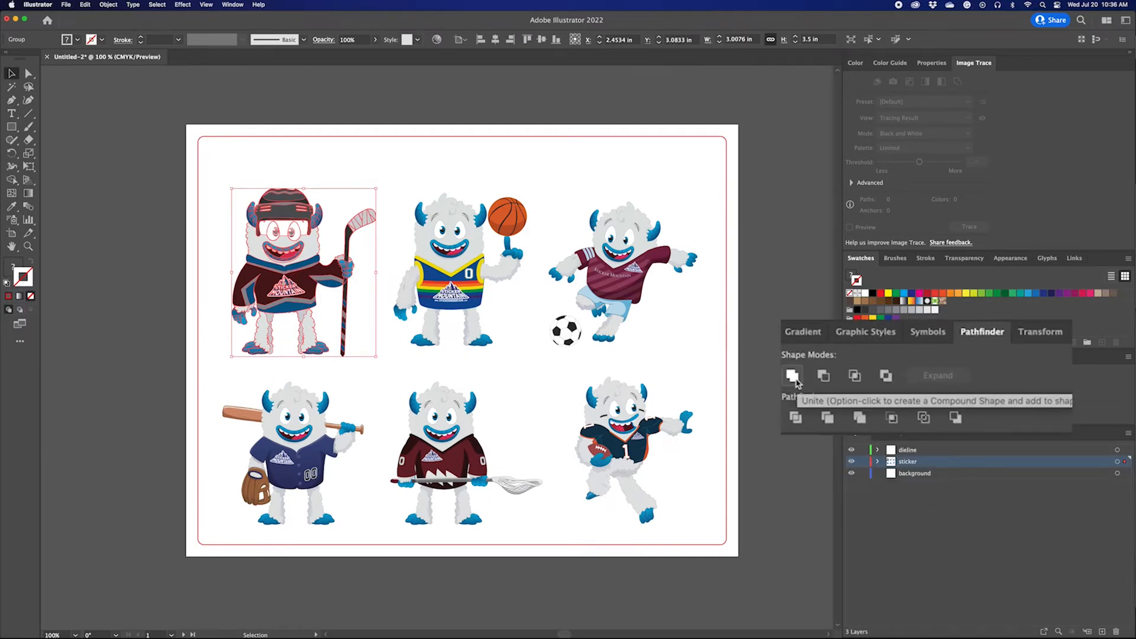
click(792, 375)
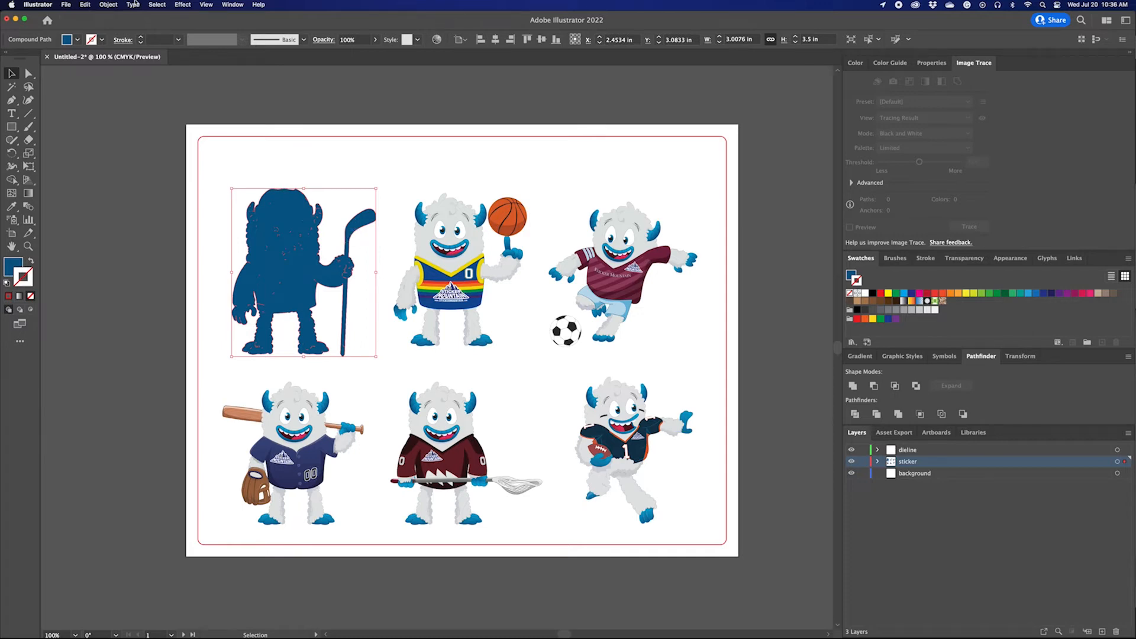
Step: Offset the hockey silhouette outward by 0.0625 in with round joins
click(107, 5)
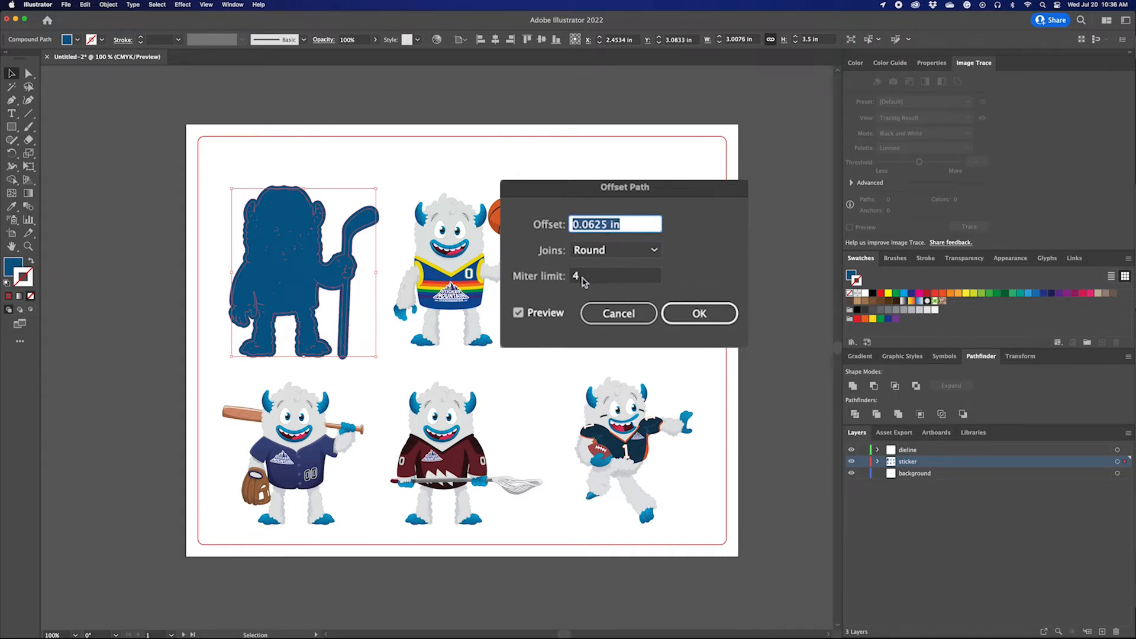
mouse_move(682, 304)
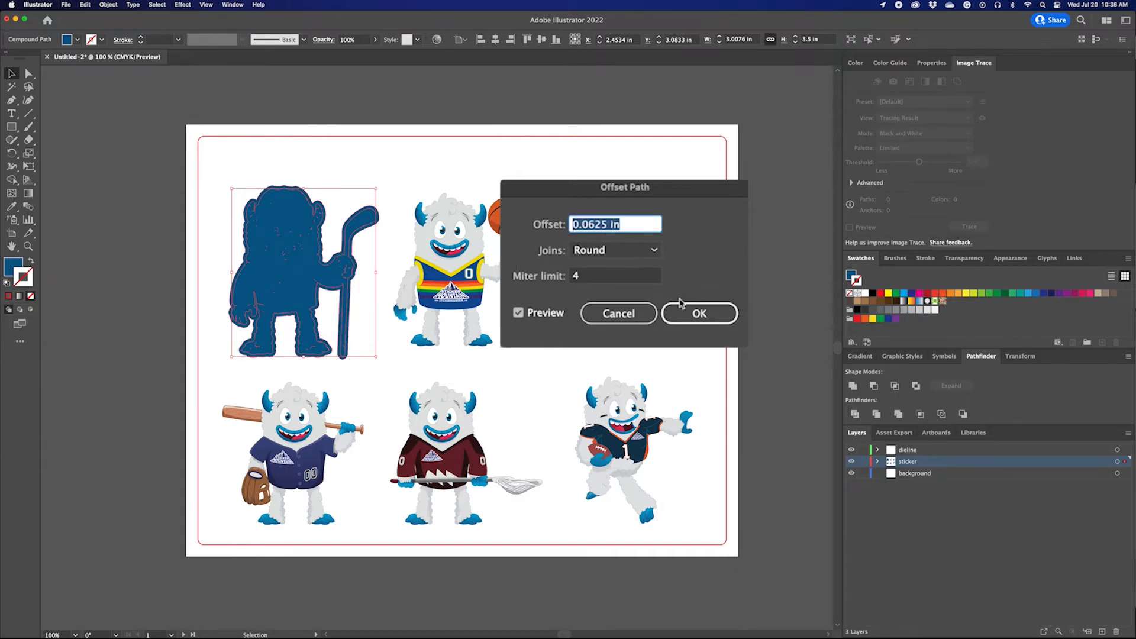
click(698, 312)
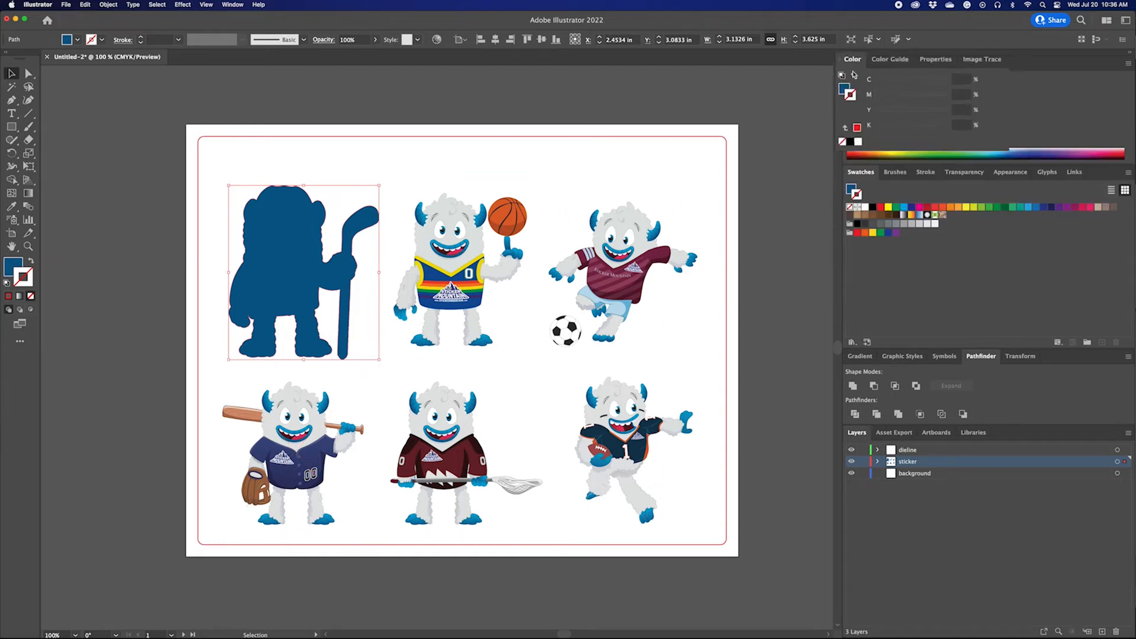
mouse_move(841, 88)
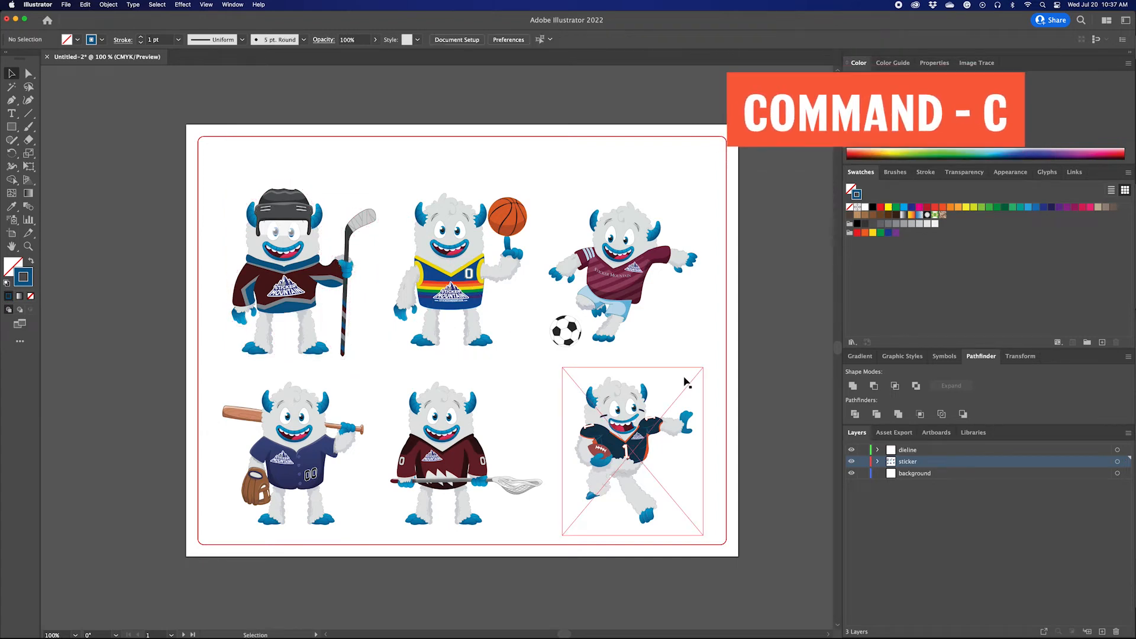
Step: Copy the artwork to the clipboard before switching to sports sheet tutorial.ai
key(cmd+f)
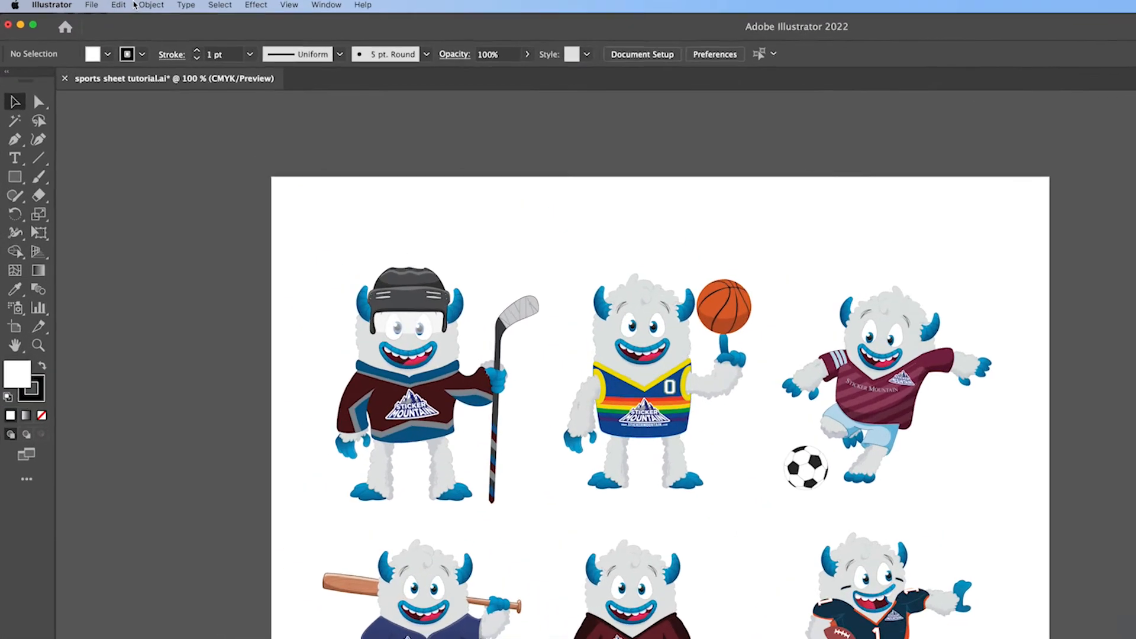
Step: Search the keyboard shortcuts for 'offset' and assign Command-9 to Object > Path > Offset Path
click(118, 5)
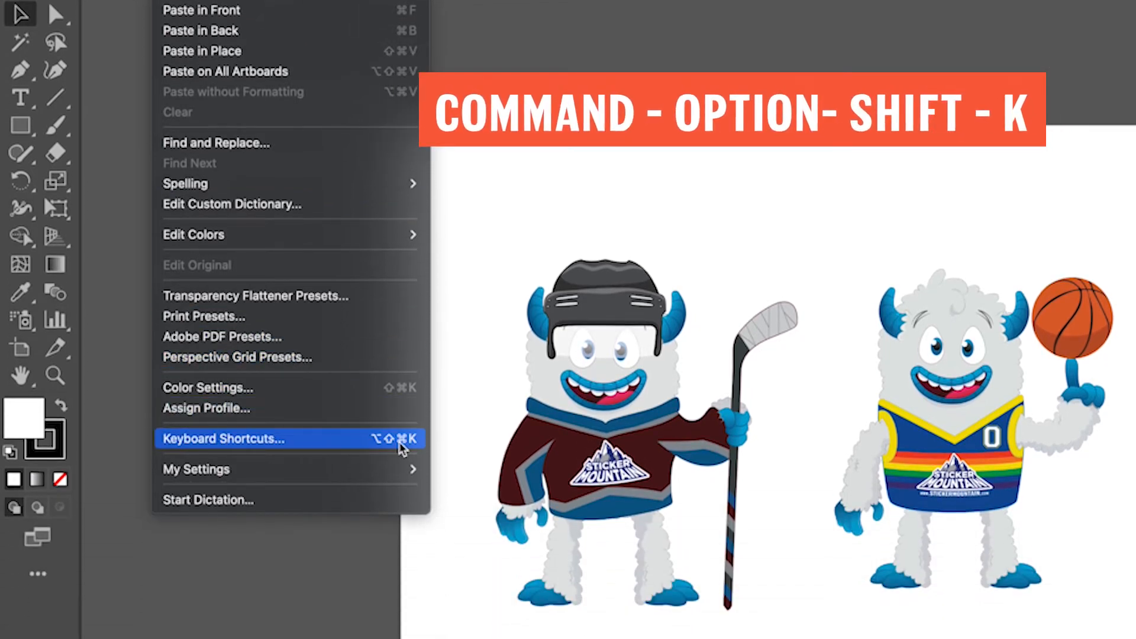
click(222, 438)
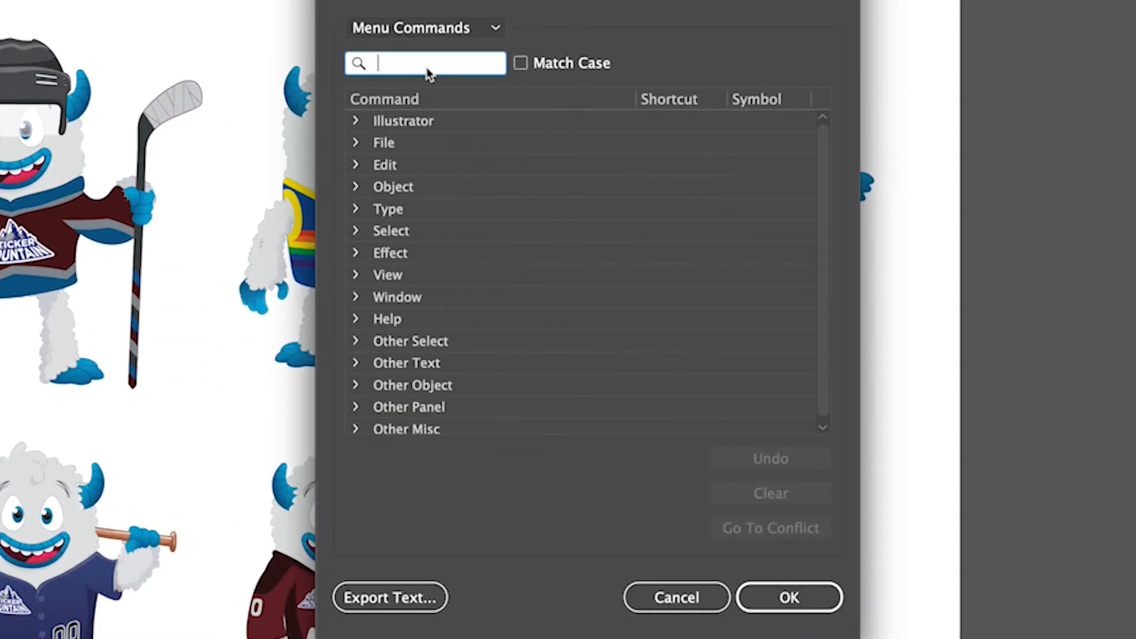
text(offset)
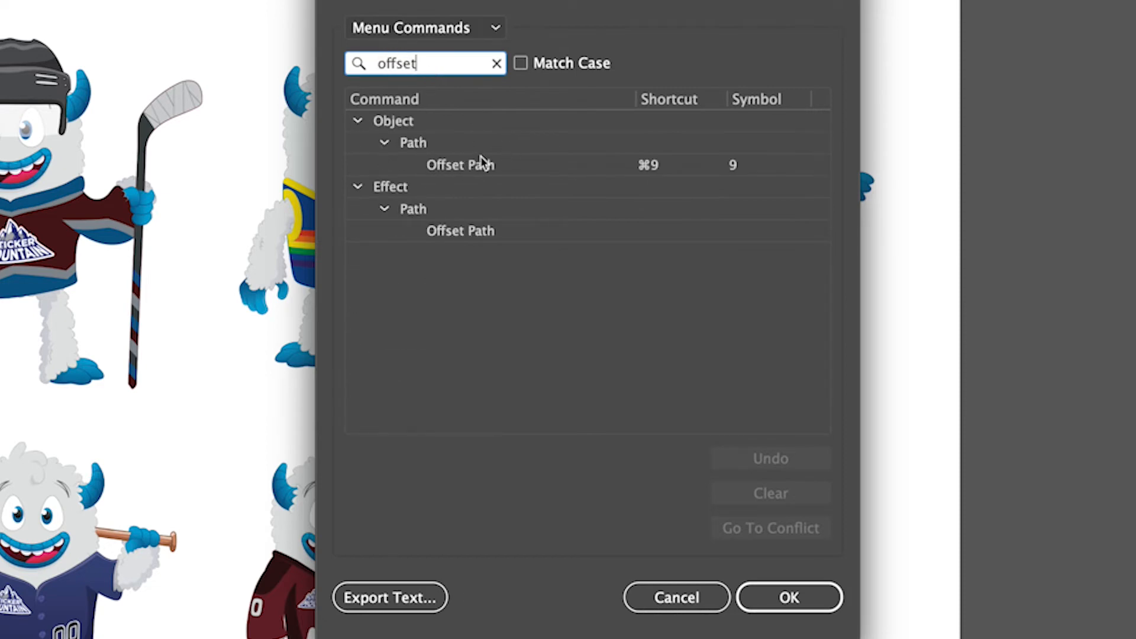
click(652, 165)
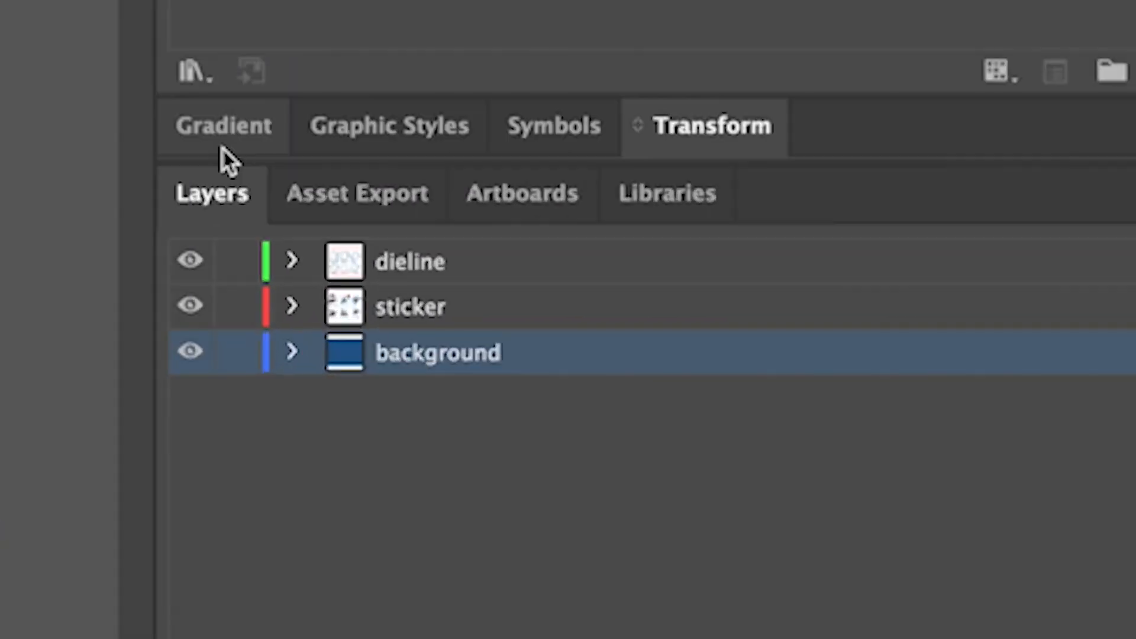
Step: Apply a freeform gradient with maroon, blue, white and orange stops to the background rectangle
click(223, 125)
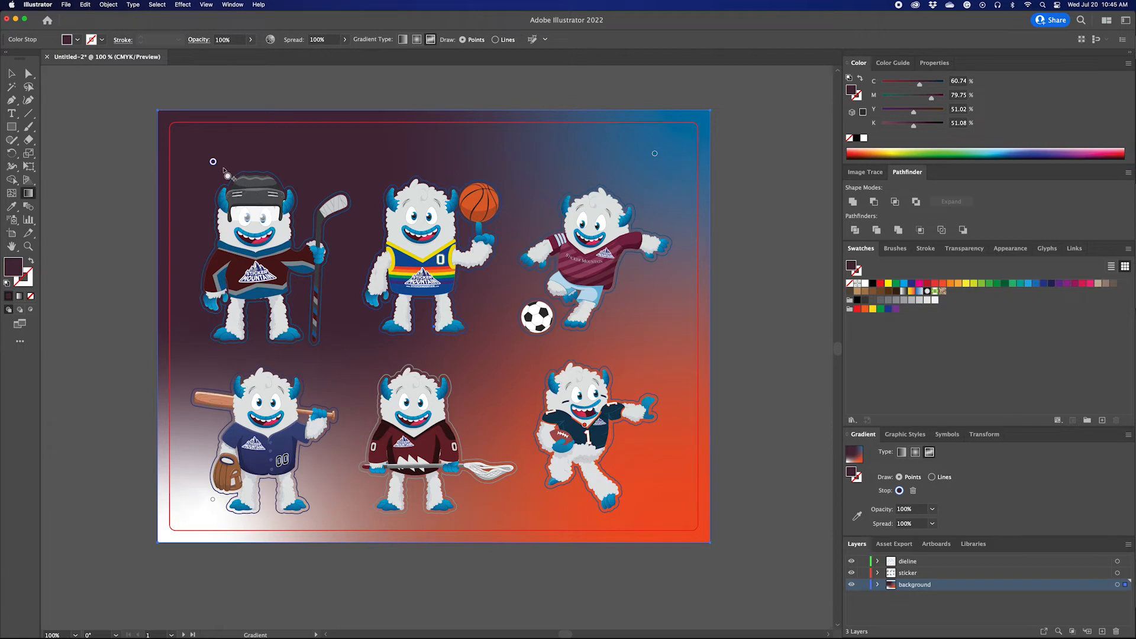
click(213, 161)
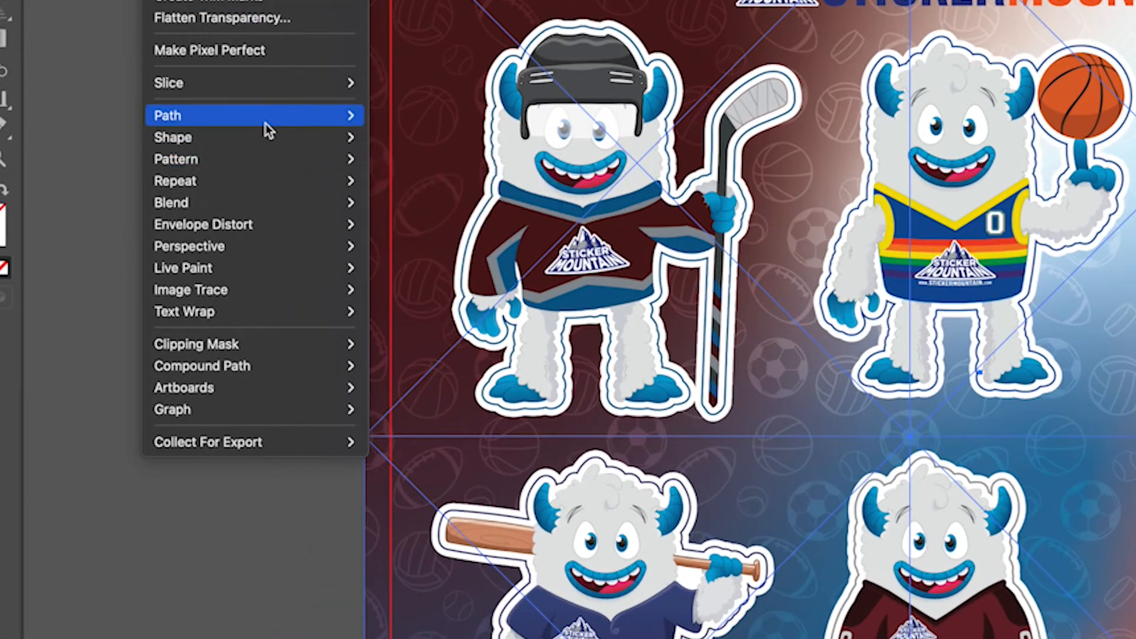
mouse_move(218, 343)
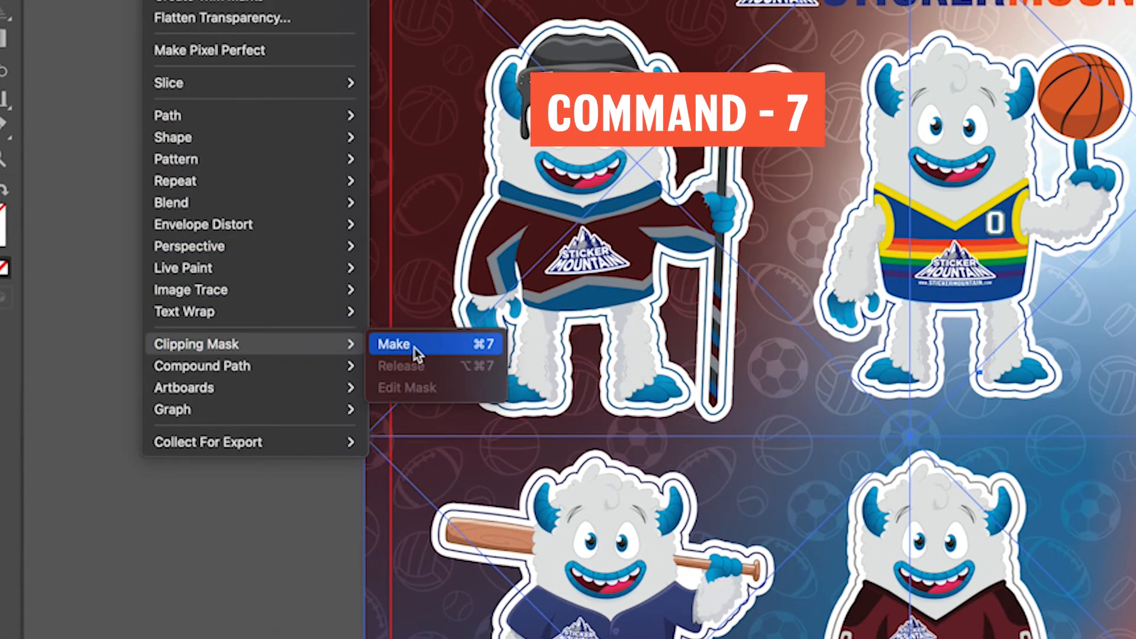
Step: Clip the background to the sheet with a clipping mask and move the Sticker Mountain logo to top centre
click(393, 345)
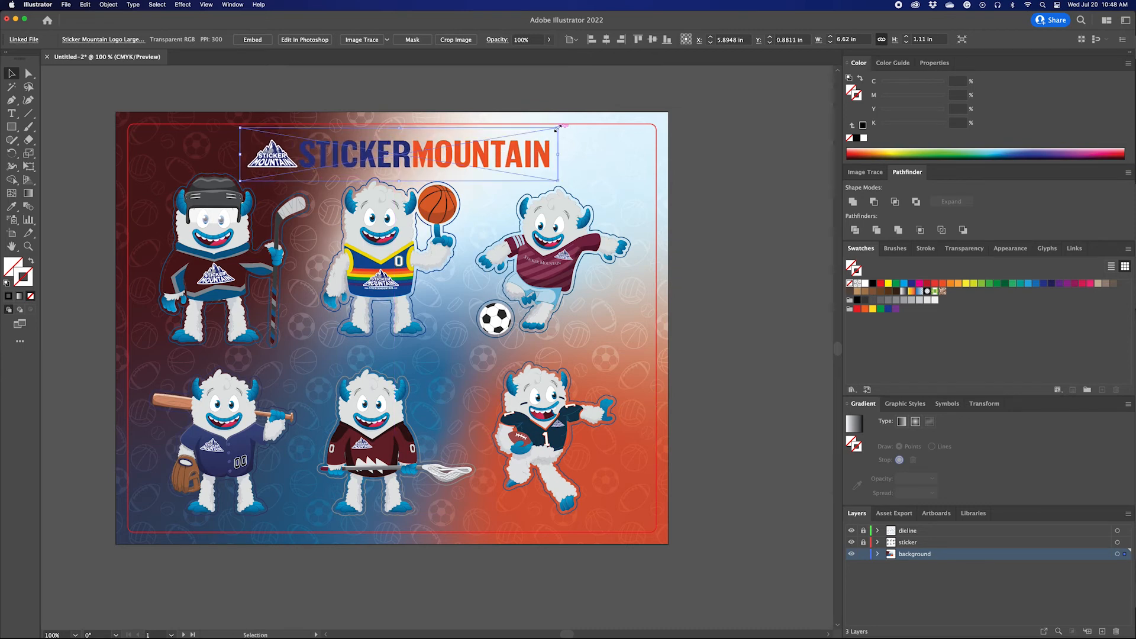
drag(557, 128, 512, 141)
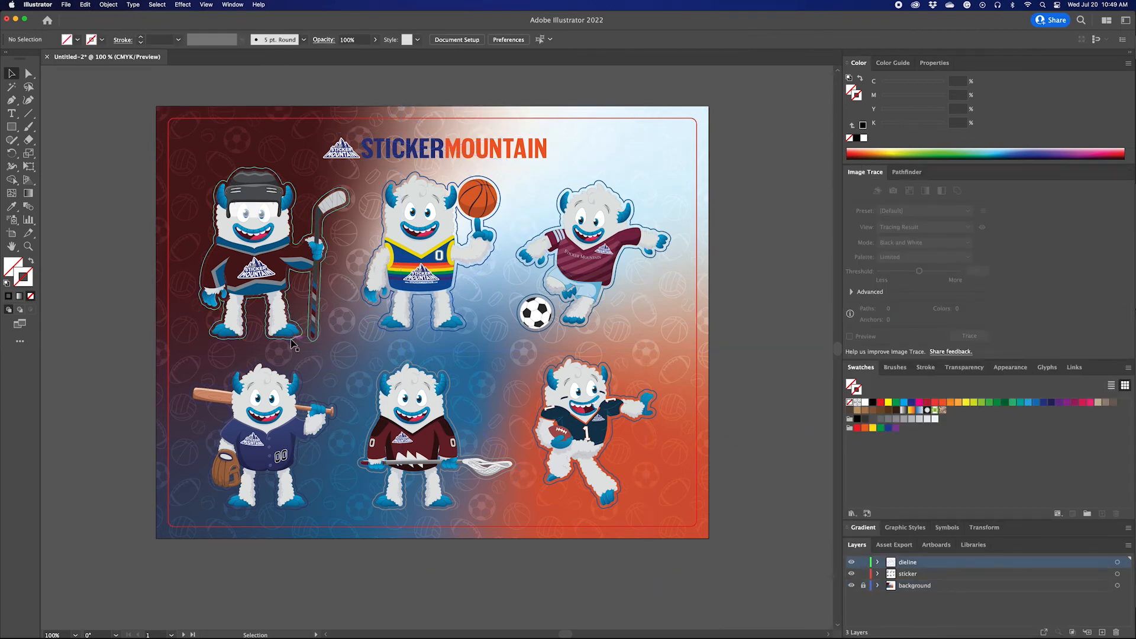
Step: Offset the hockey mascot's white silhouette by 0.0625 in and send it behind the artwork
click(269, 290)
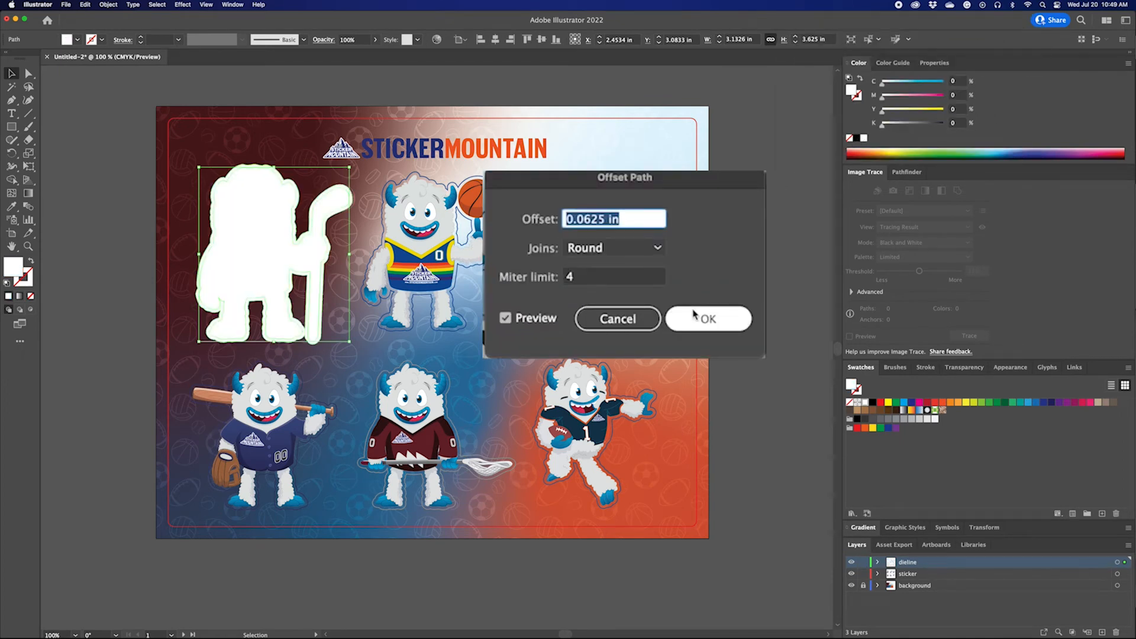
click(708, 318)
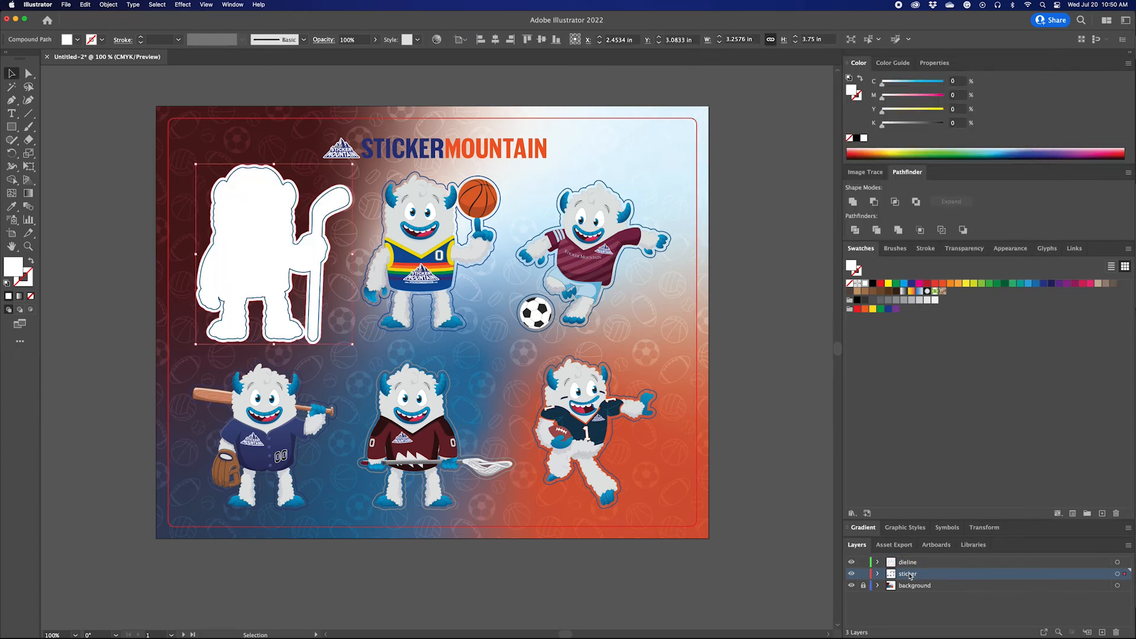
key(cmd+[)
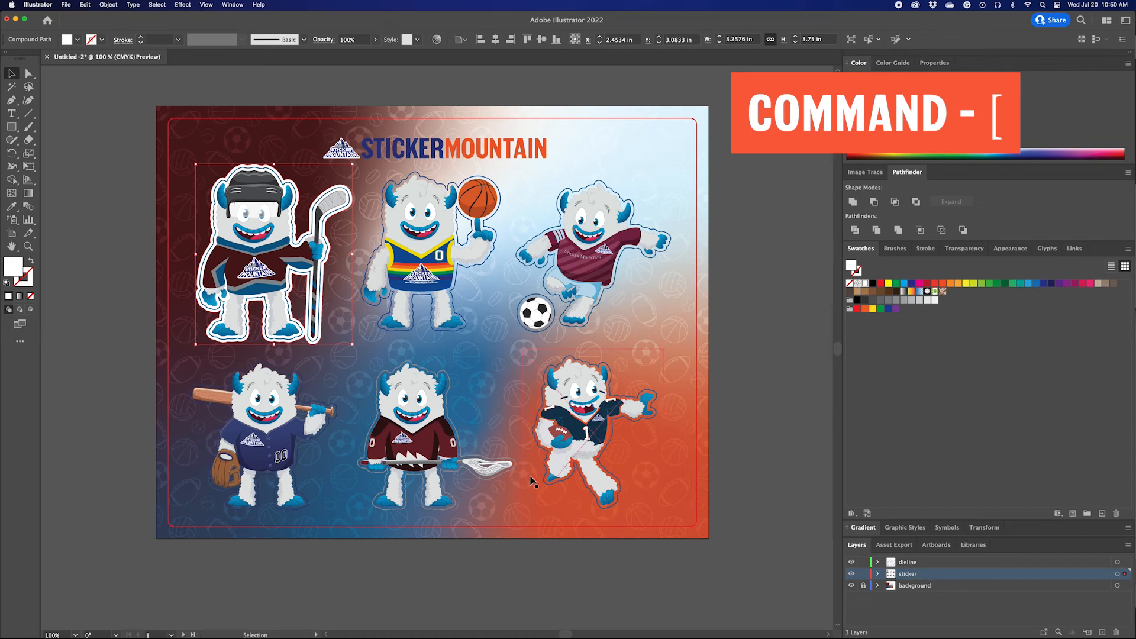
key(cmd+[)
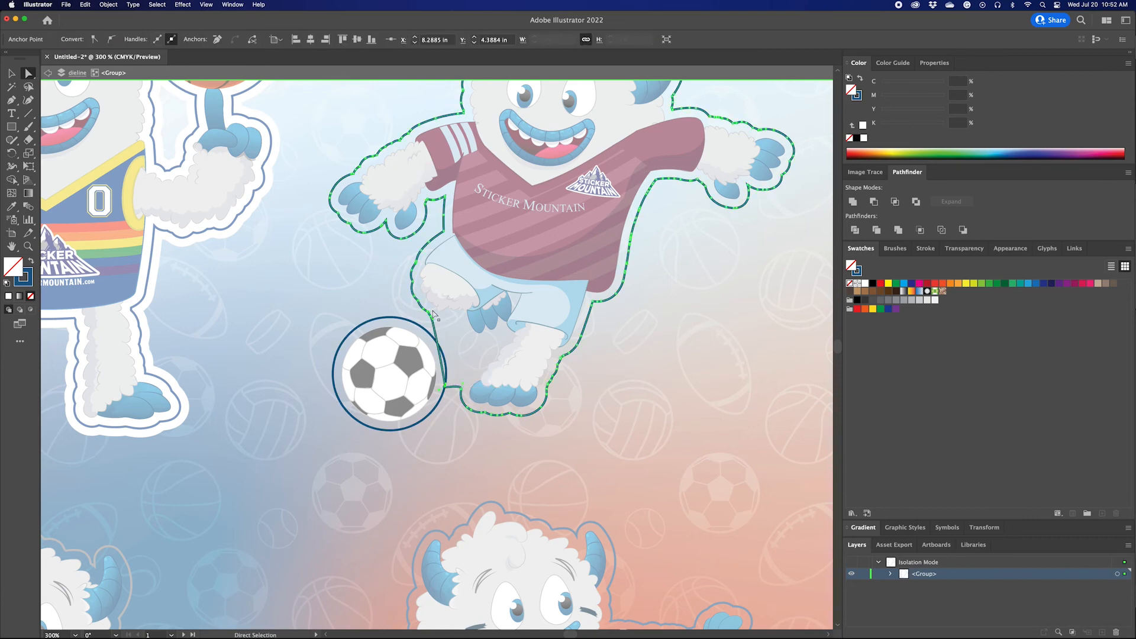
Step: Drag the dashed green die line's anchor points to follow the soccer ball's curve
drag(434, 315, 426, 333)
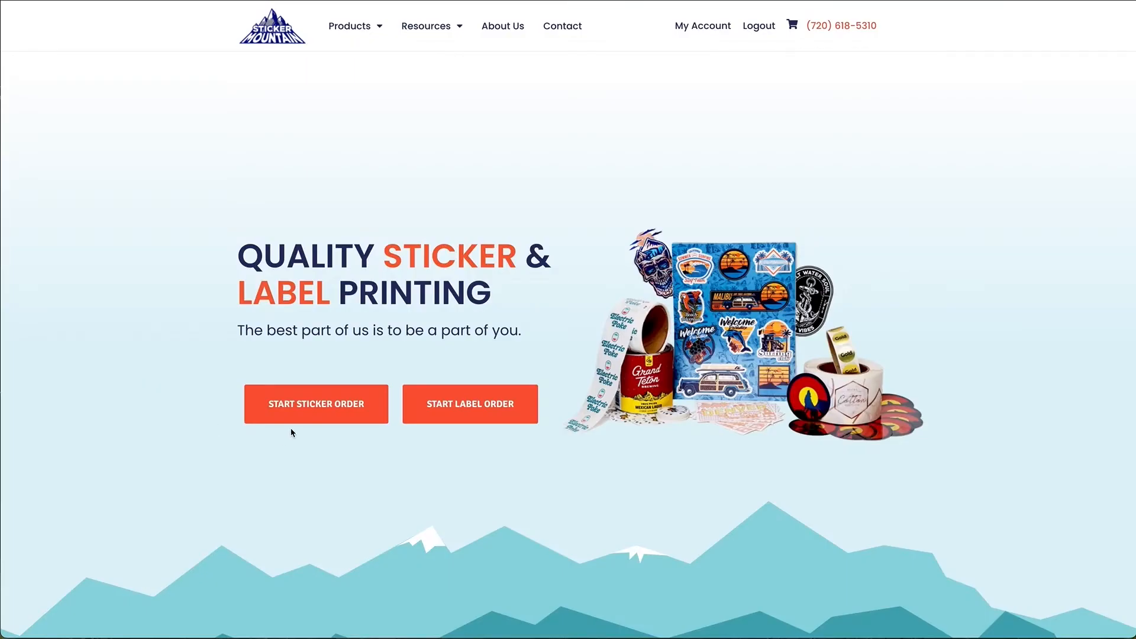
Step: Start a 5000-sticker order with quantity, stock and size chosen and proceed to the artwork upload step
click(315, 404)
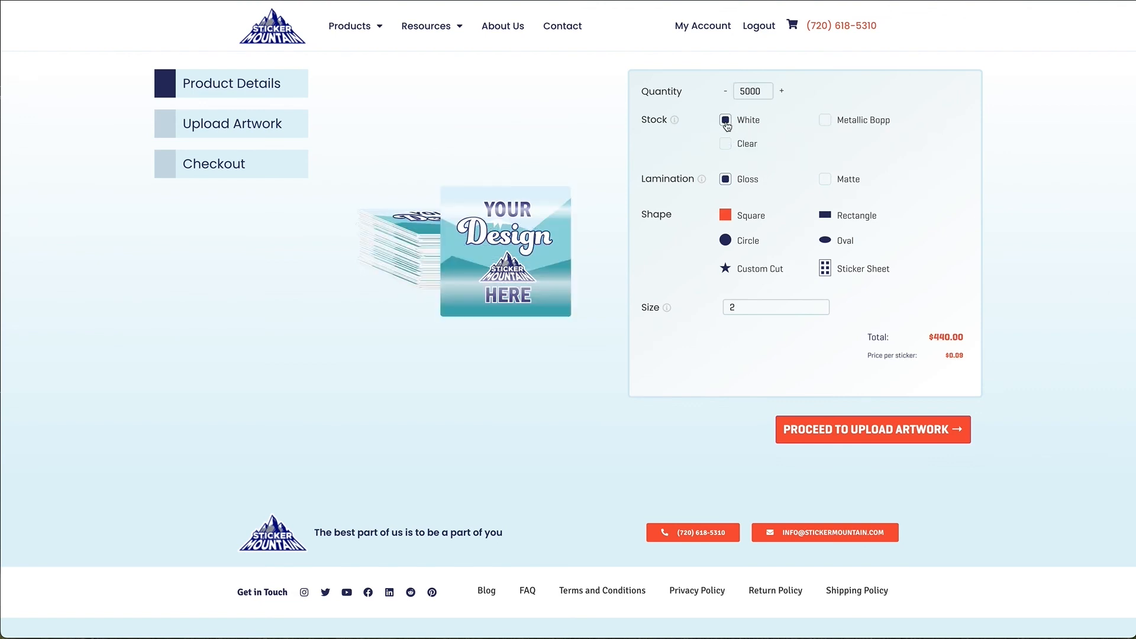
click(873, 428)
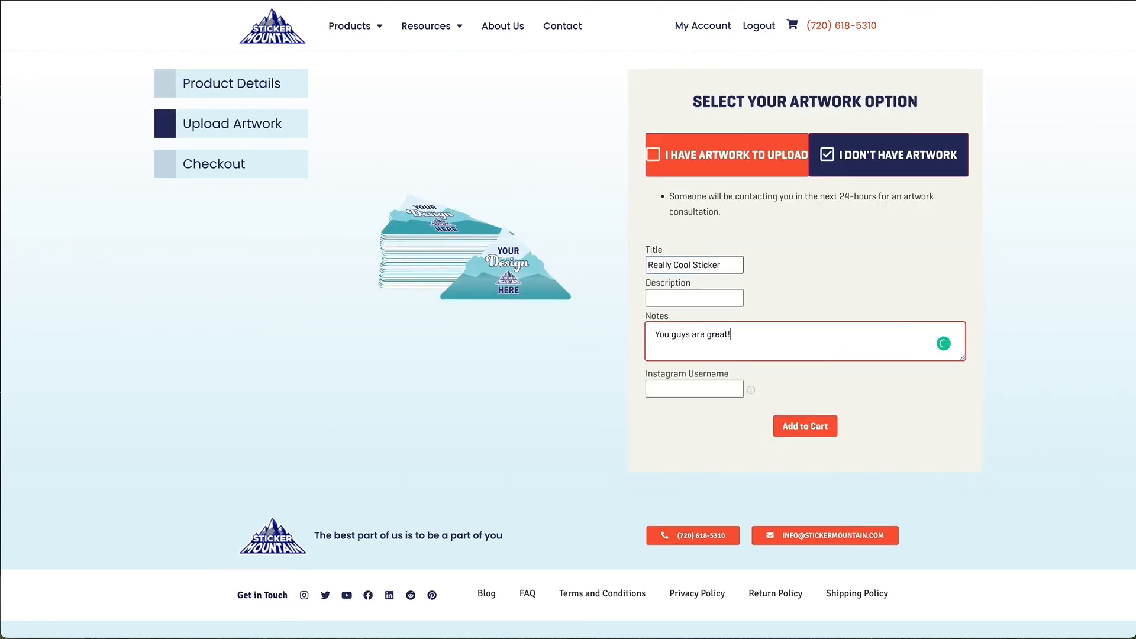